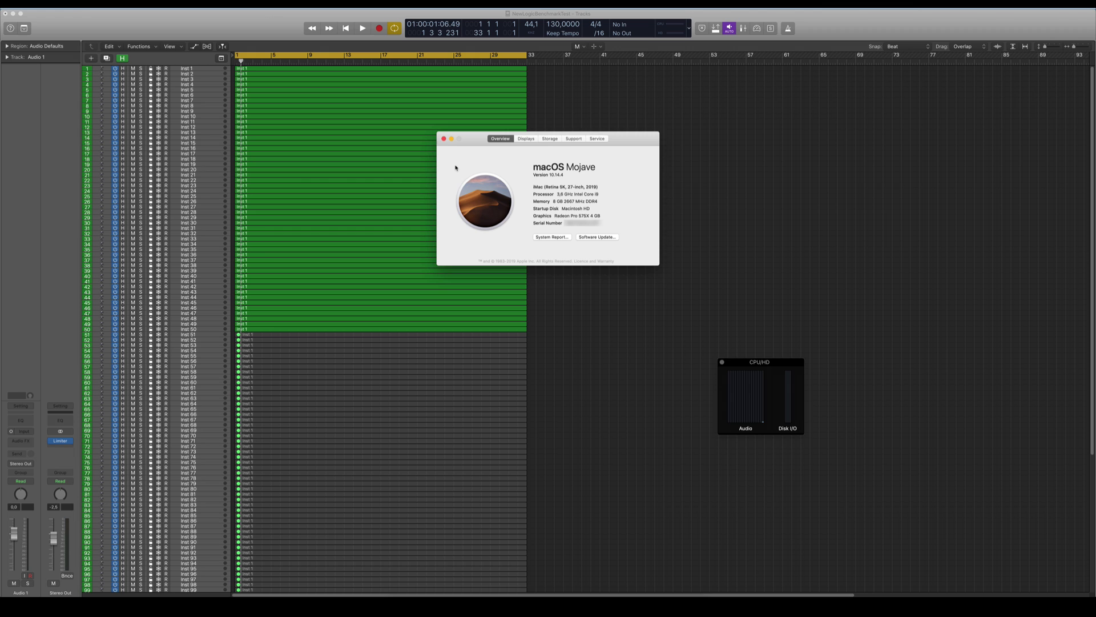
# - Close About This Mac and run a test playback with the first 50 instrument tracks
pyautogui.click(443, 139)
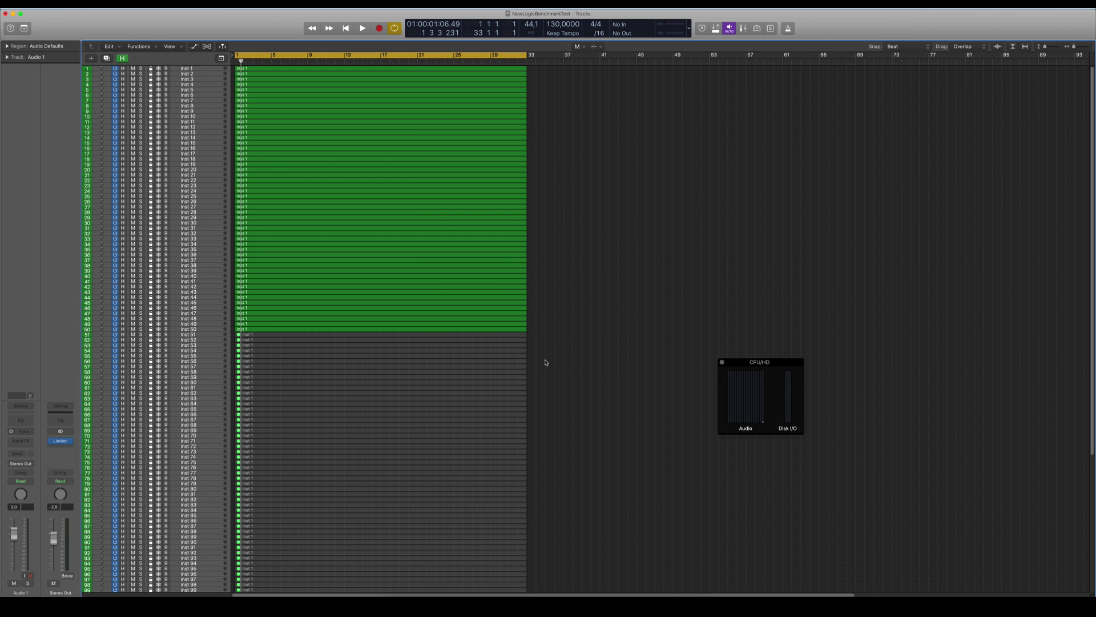
pyautogui.click(362, 28)
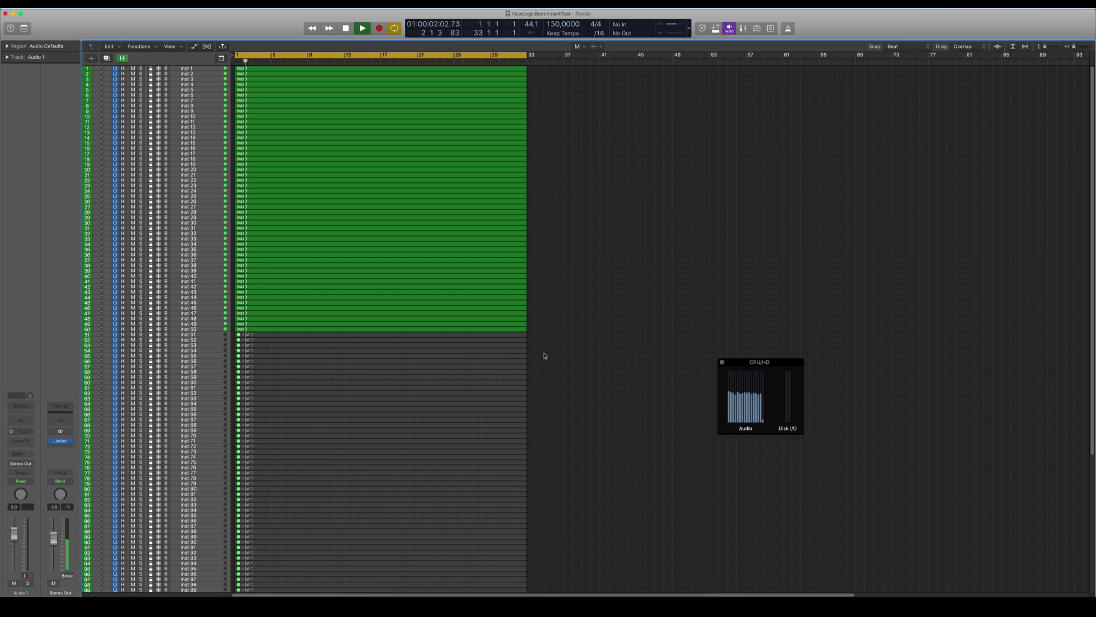
pyautogui.moveTo(715, 404)
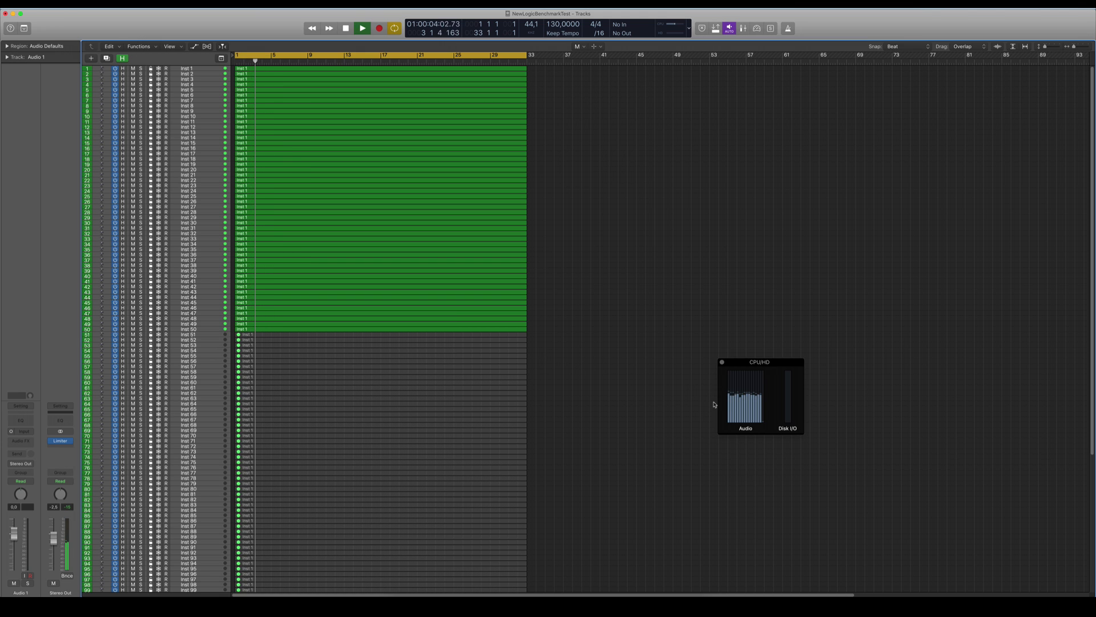
pyautogui.click(361, 27)
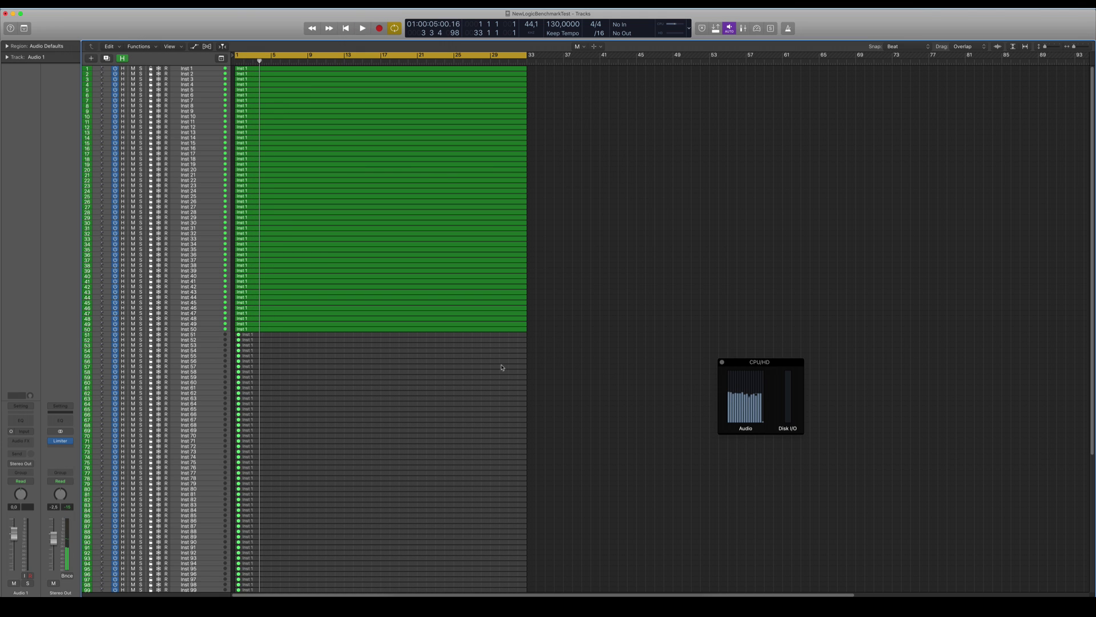
pyautogui.moveTo(493, 372)
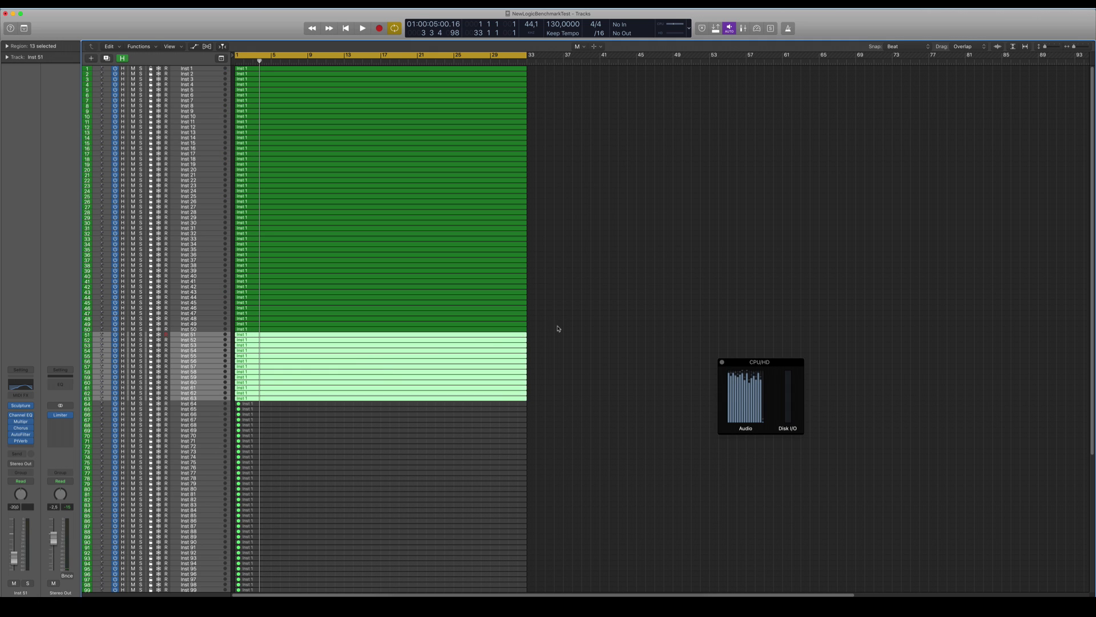
# - Play back with tracks 51–63 added, then with tracks up to 80, stopping after each check
pyautogui.click(362, 27)
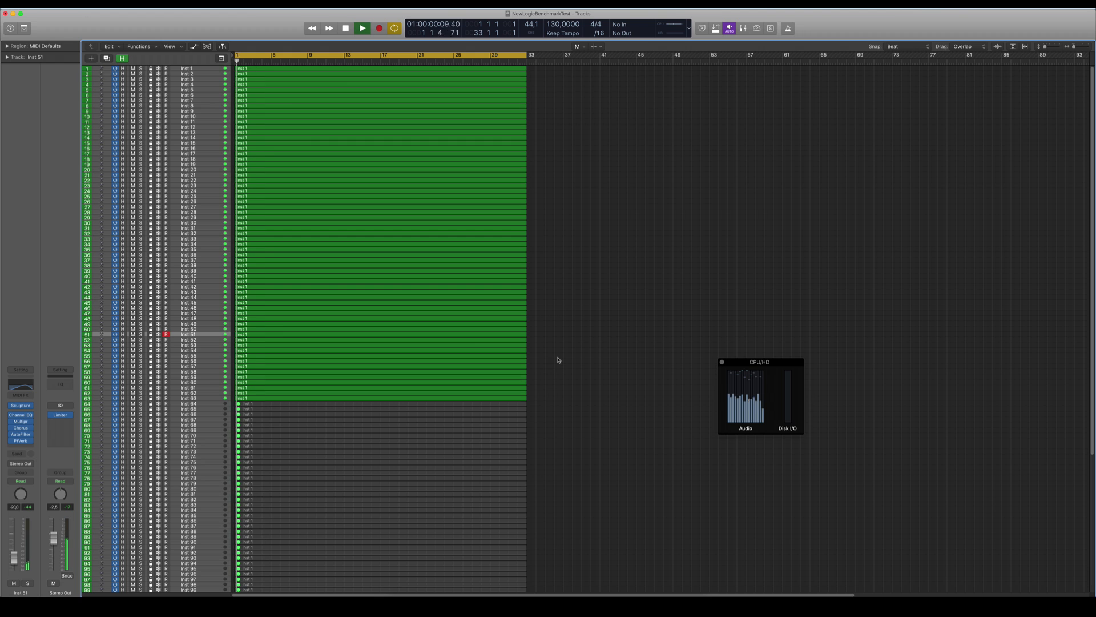
pyautogui.click(362, 28)
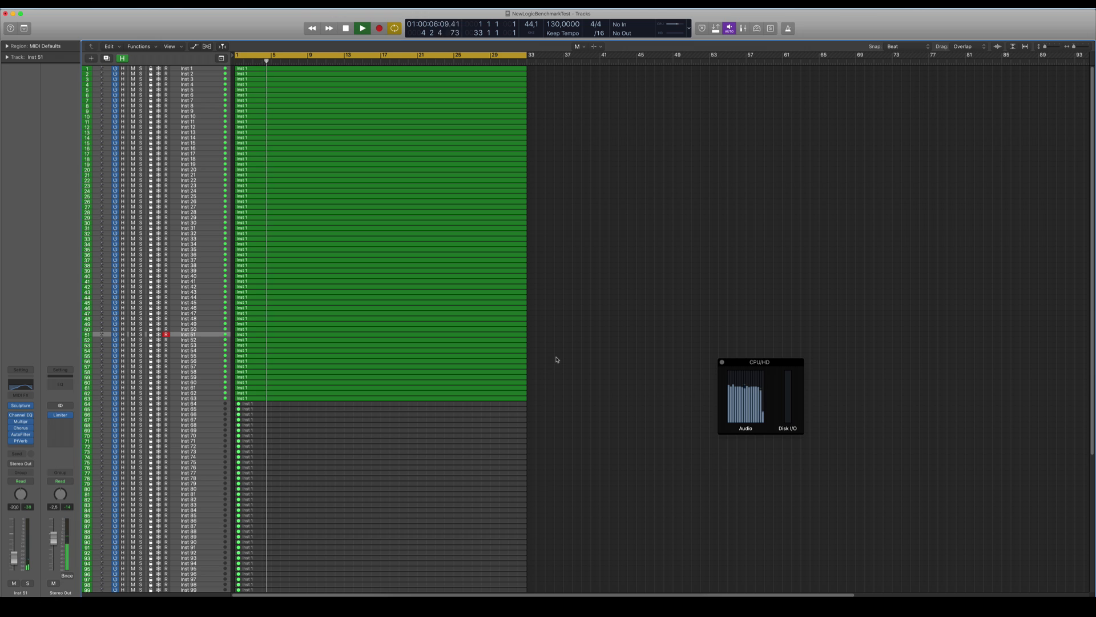
pyautogui.click(344, 27)
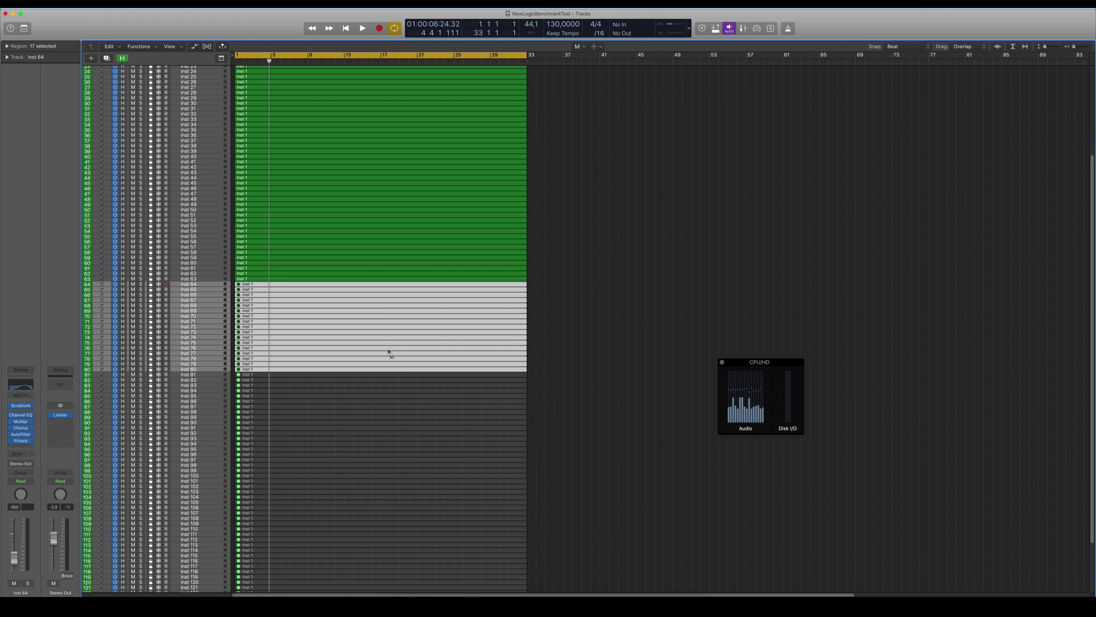
pyautogui.click(362, 28)
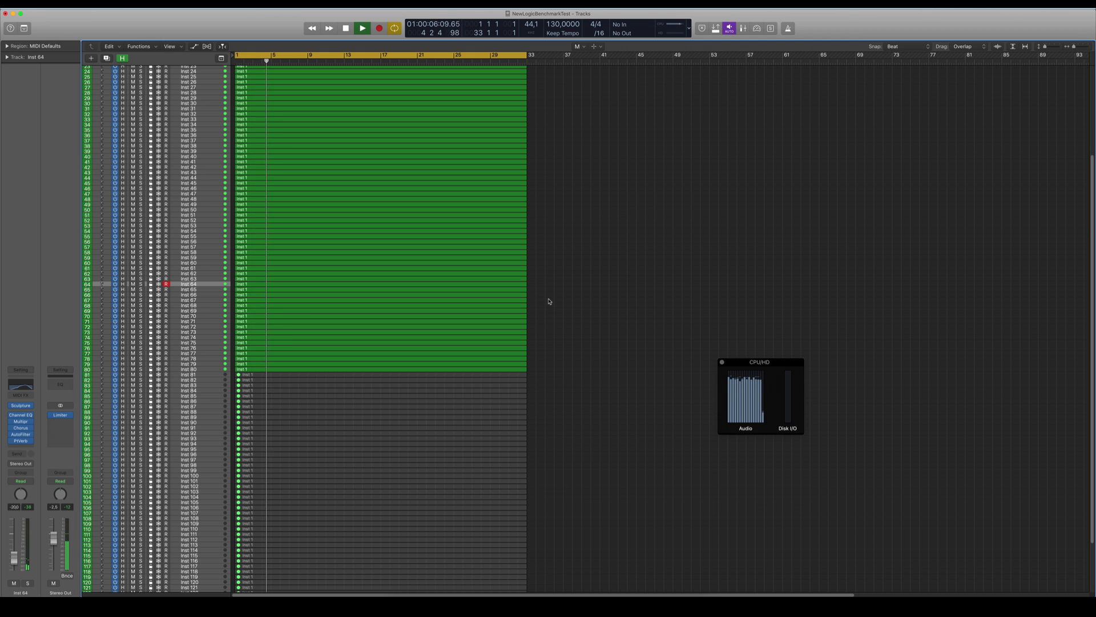
pyautogui.click(361, 28)
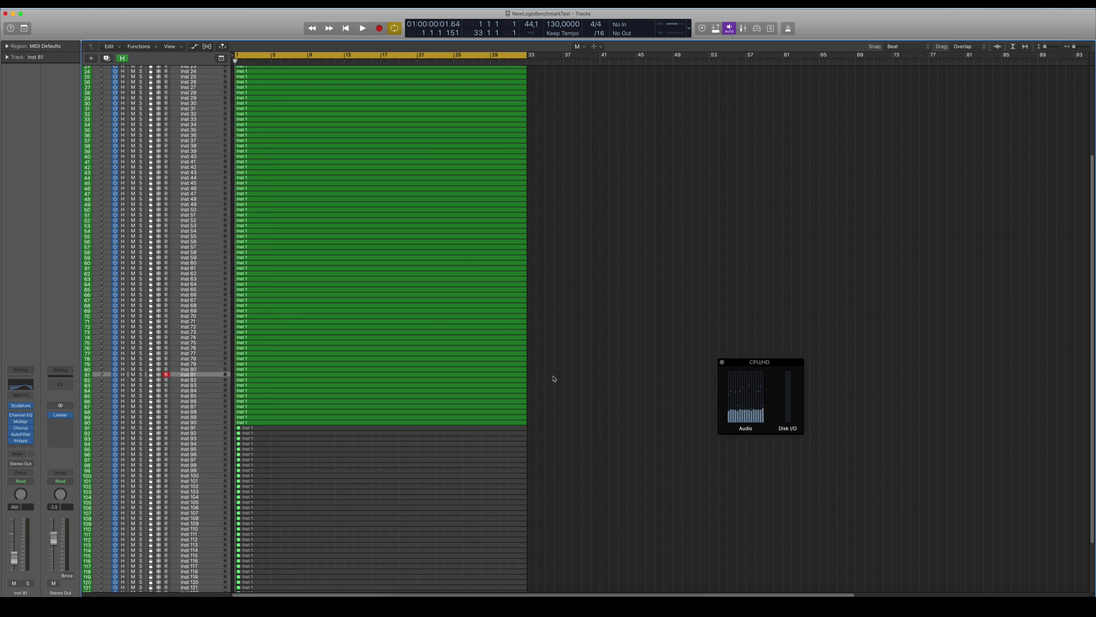
# - Play back with tracks up to 91, then up to 100, watching the CPU meter each time
pyautogui.click(362, 28)
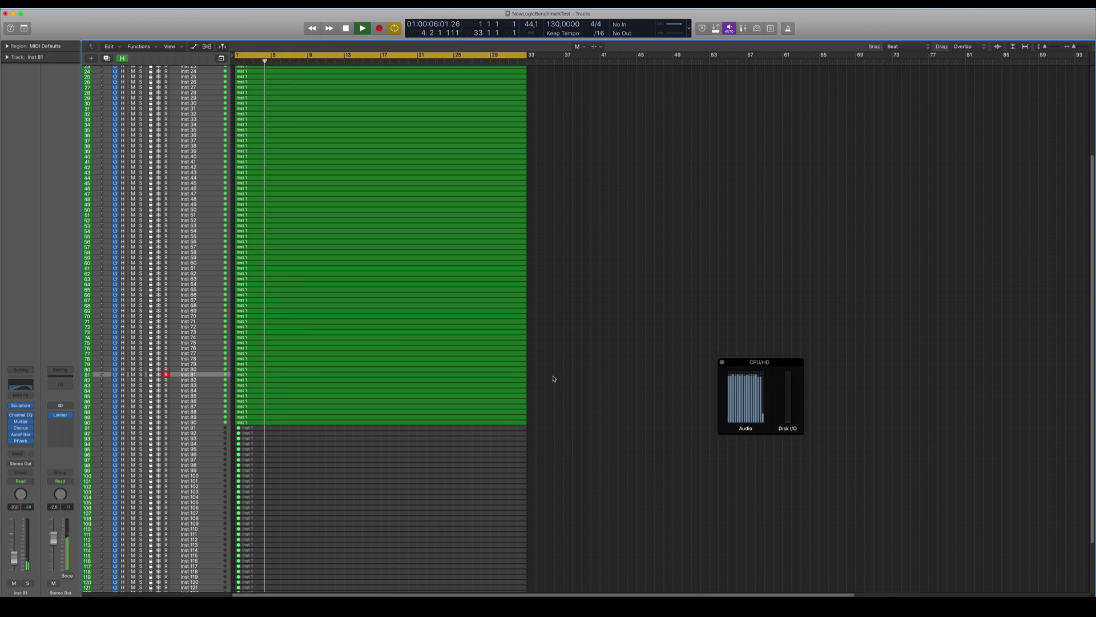
pyautogui.click(344, 27)
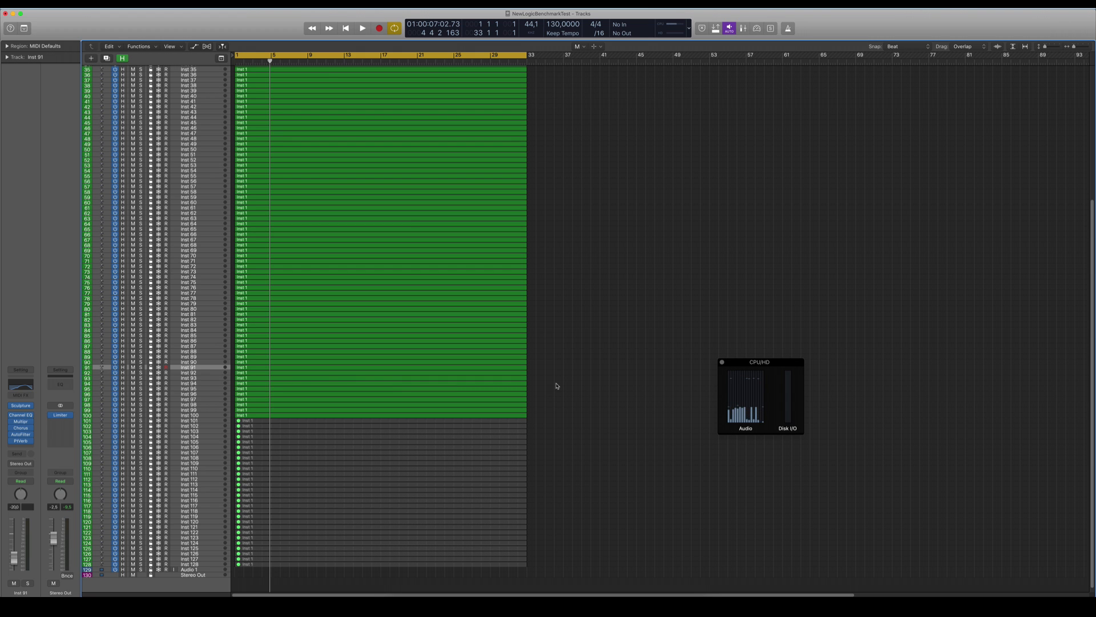
pyautogui.click(362, 28)
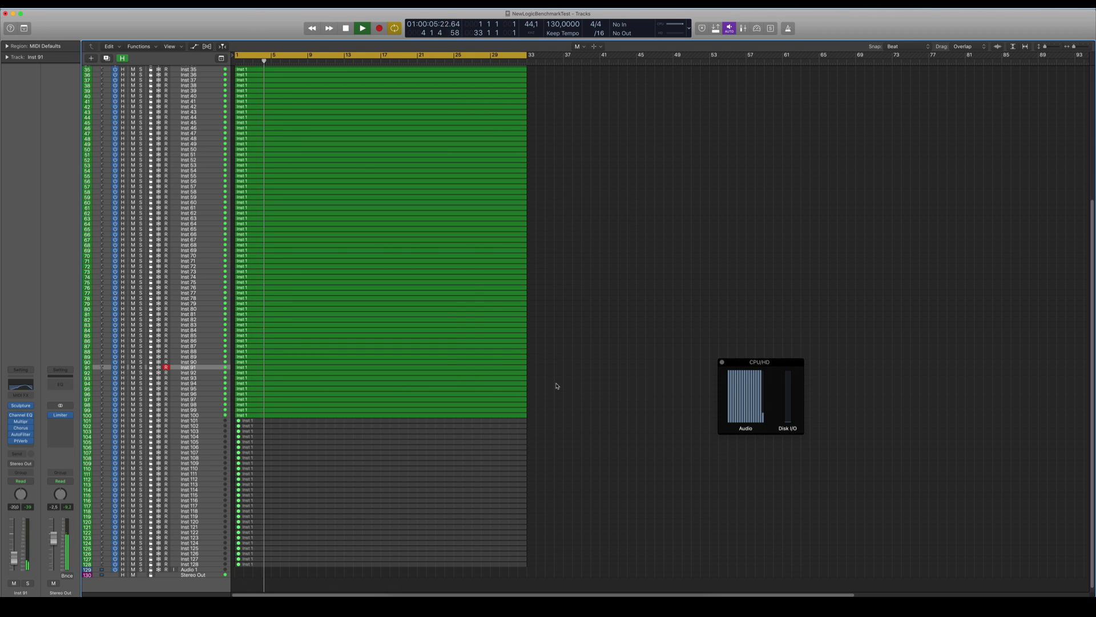
pyautogui.click(361, 27)
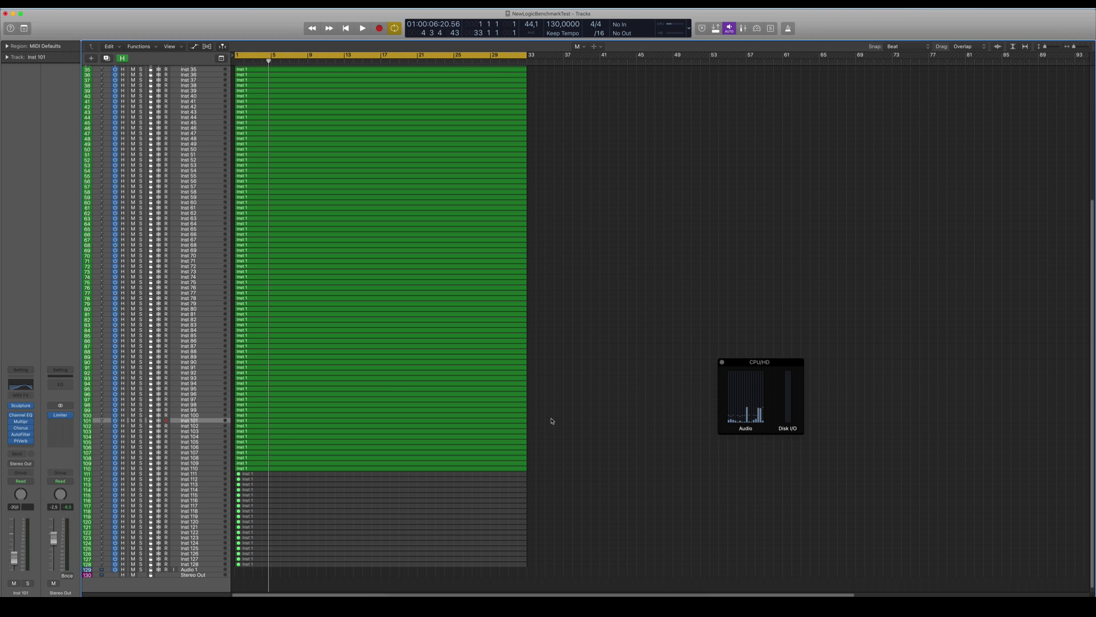
# - Play back with tracks up to 110, then deselect the newly enabled tracks 111–120
pyautogui.click(362, 27)
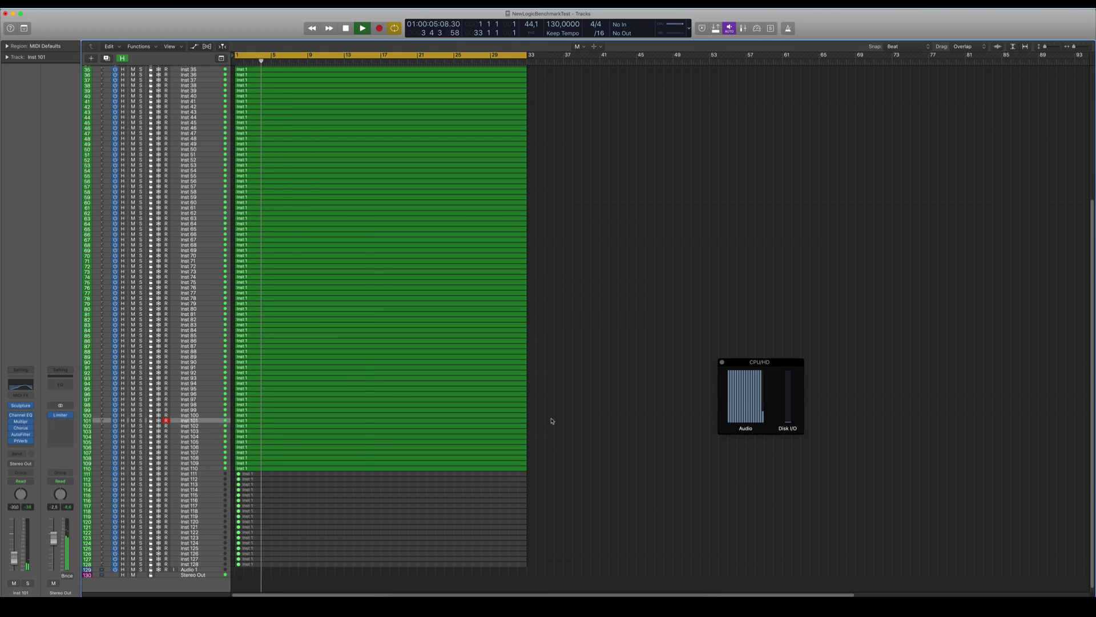
pyautogui.click(362, 28)
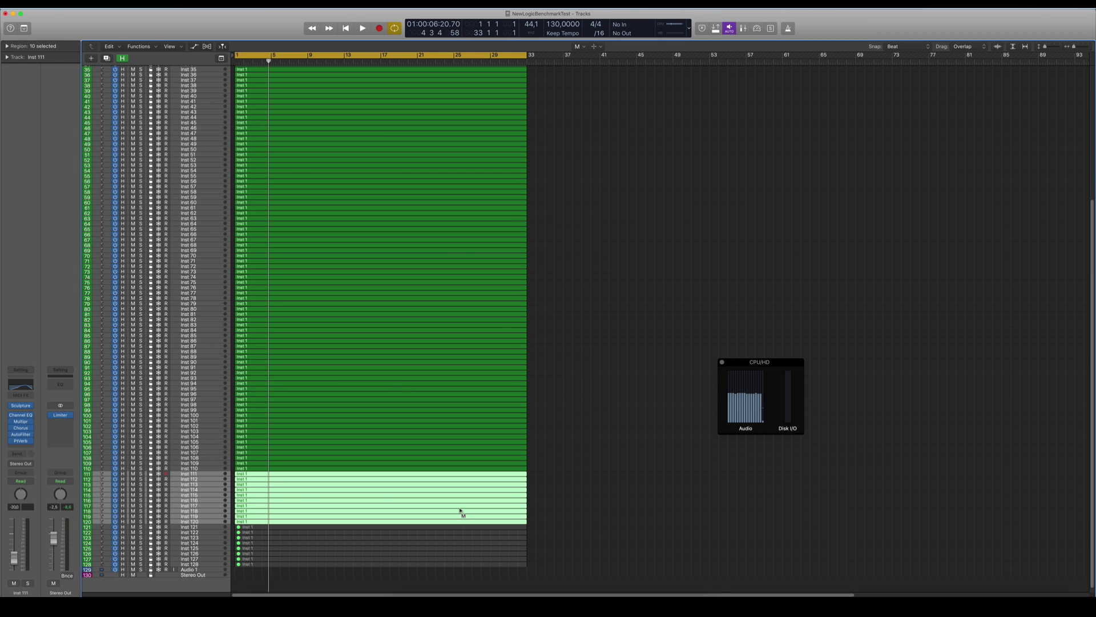
pyautogui.click(602, 481)
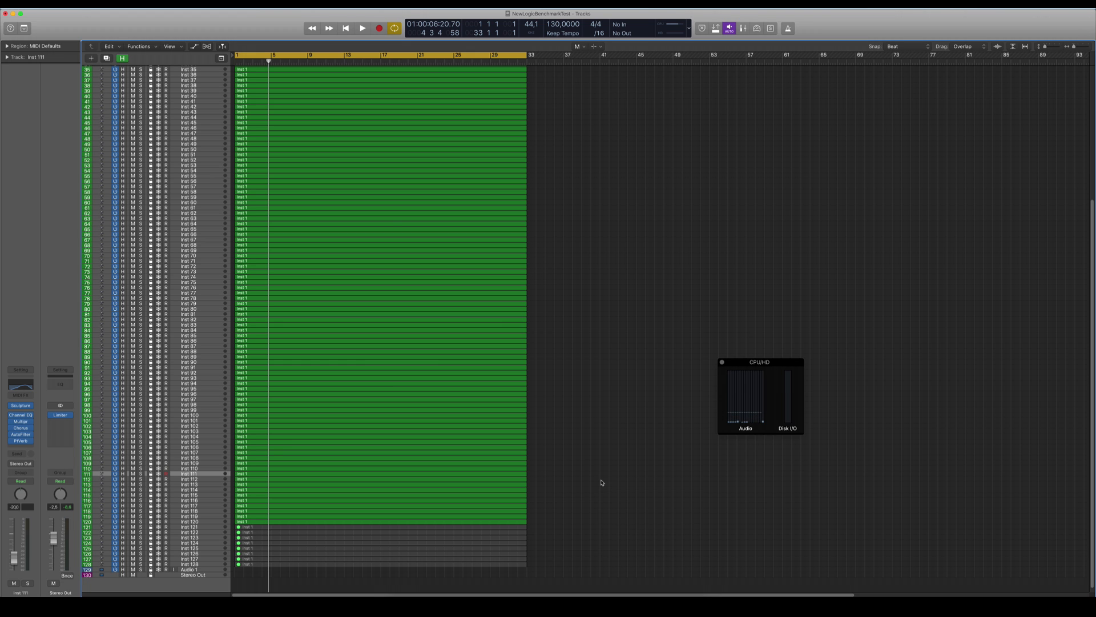
# - Run playback with all 120 tracks active while monitoring the CPU/HD meter
pyautogui.click(362, 27)
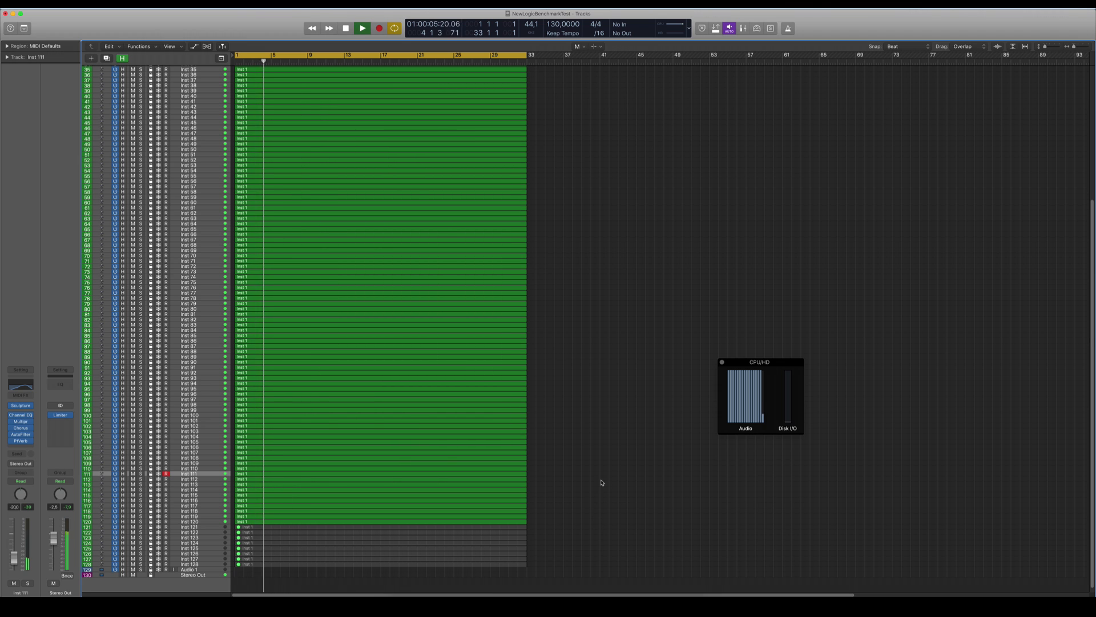
pyautogui.click(362, 27)
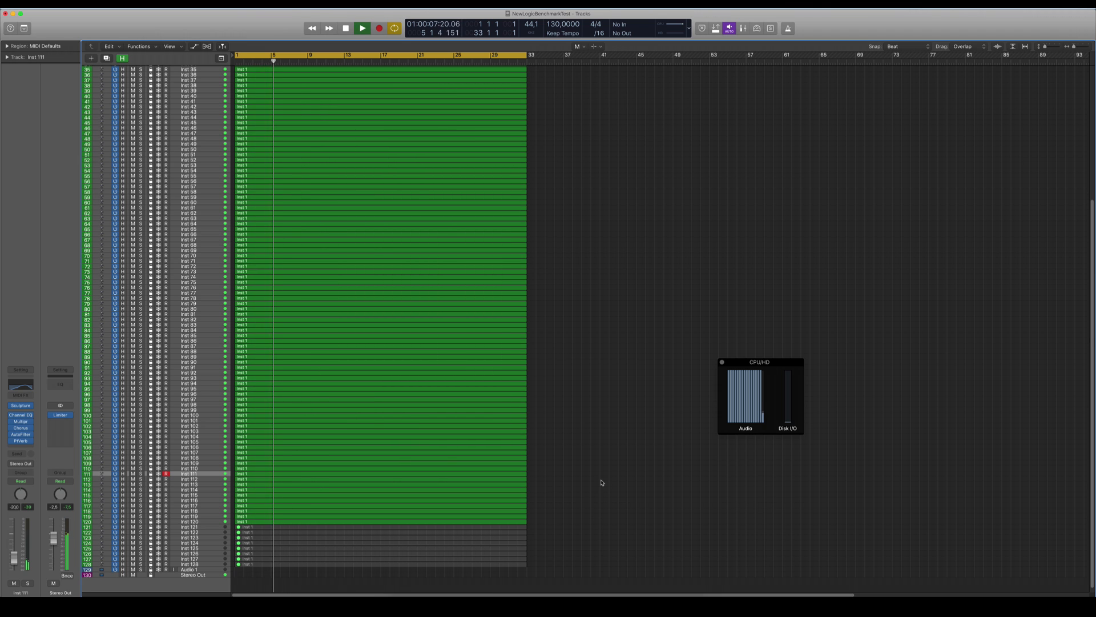
pyautogui.click(362, 28)
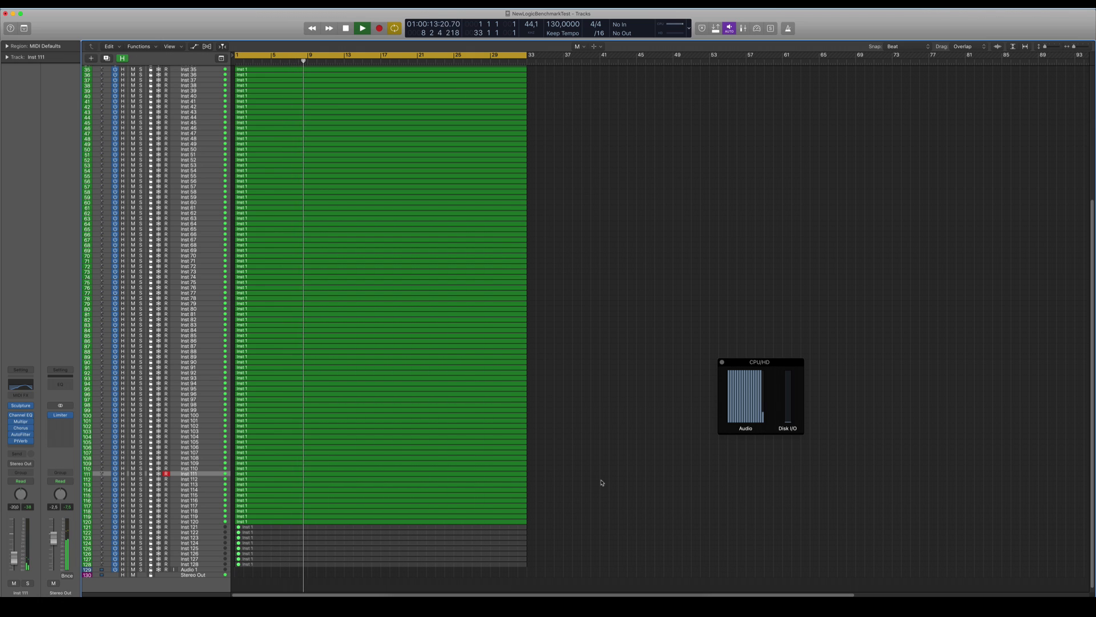
pyautogui.click(344, 27)
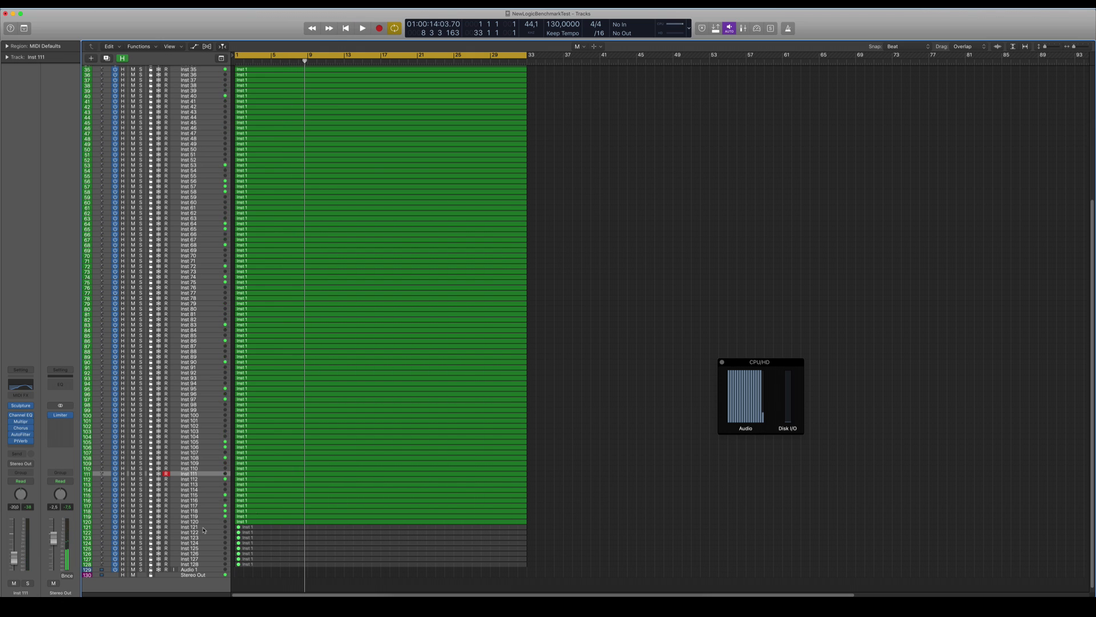
pyautogui.click(189, 522)
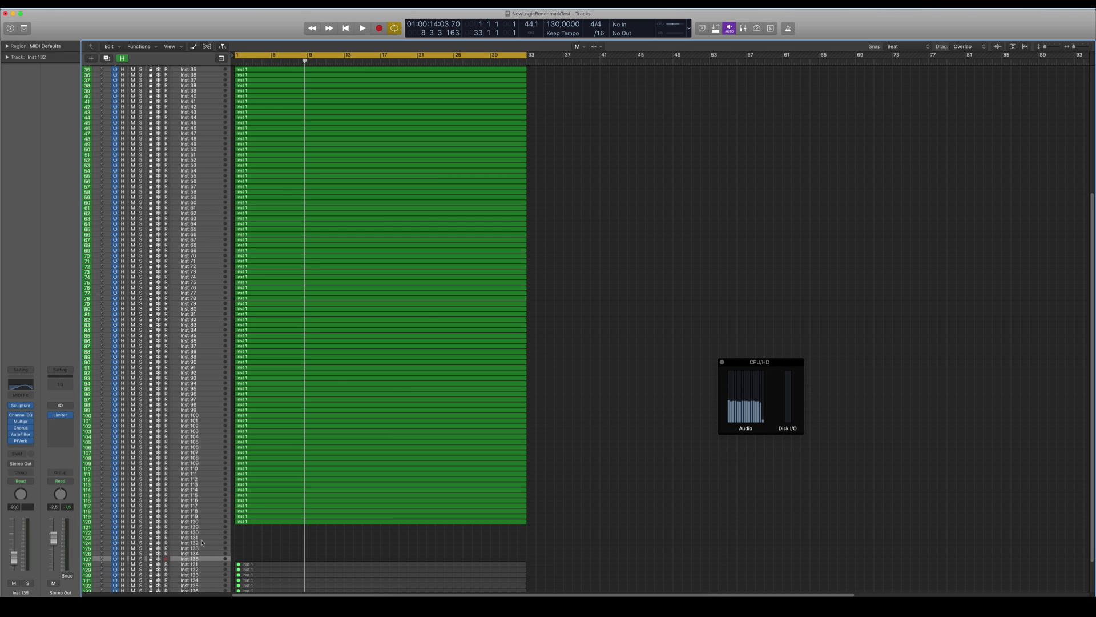
# - Enable the next ten instrument tracks up to 130, play, and dismiss the System Overload alert
pyautogui.scroll(-3)
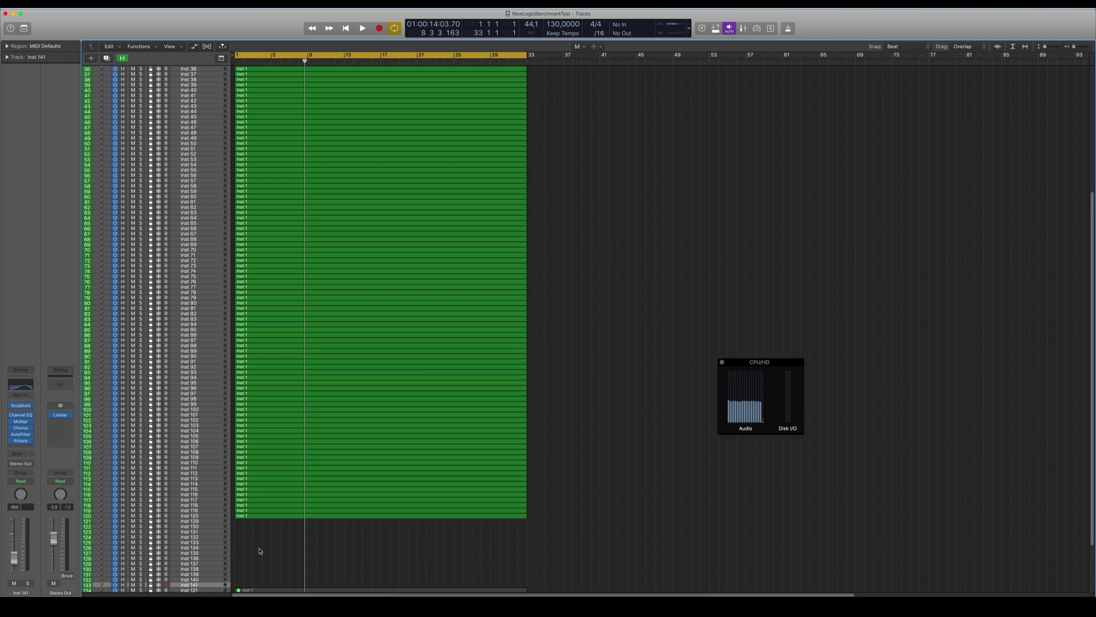
pyautogui.scroll(-3)
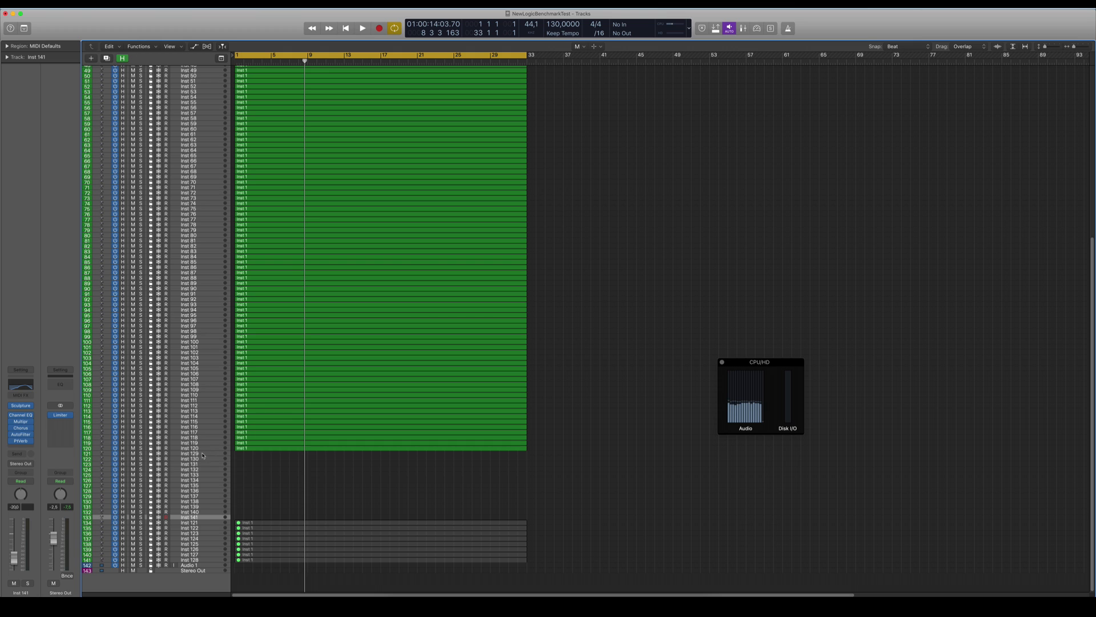
pyautogui.click(189, 448)
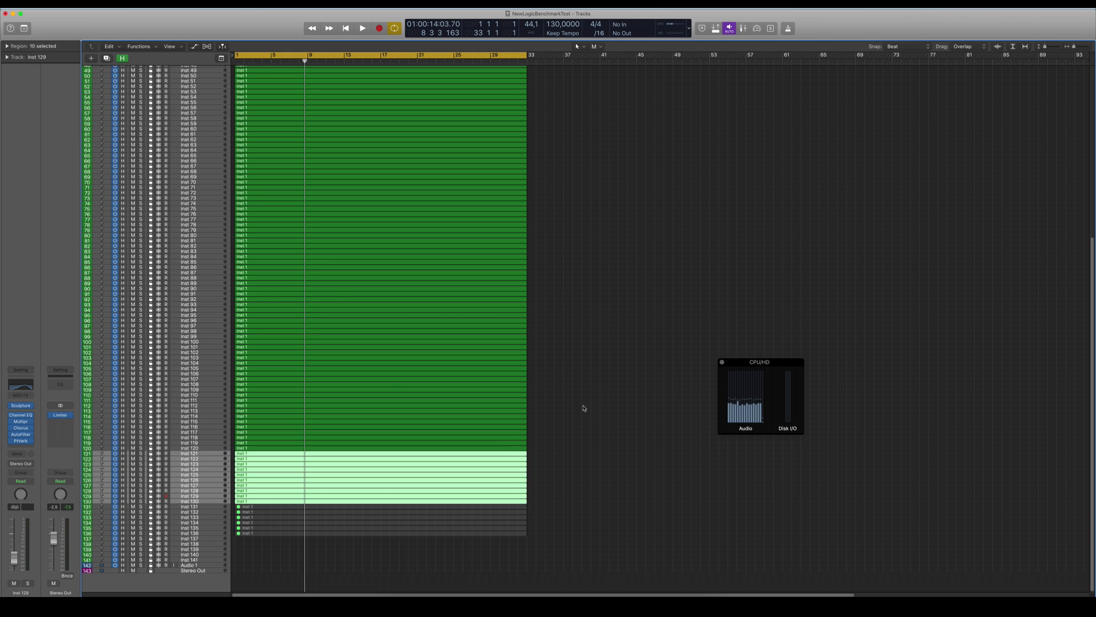
pyautogui.click(362, 28)
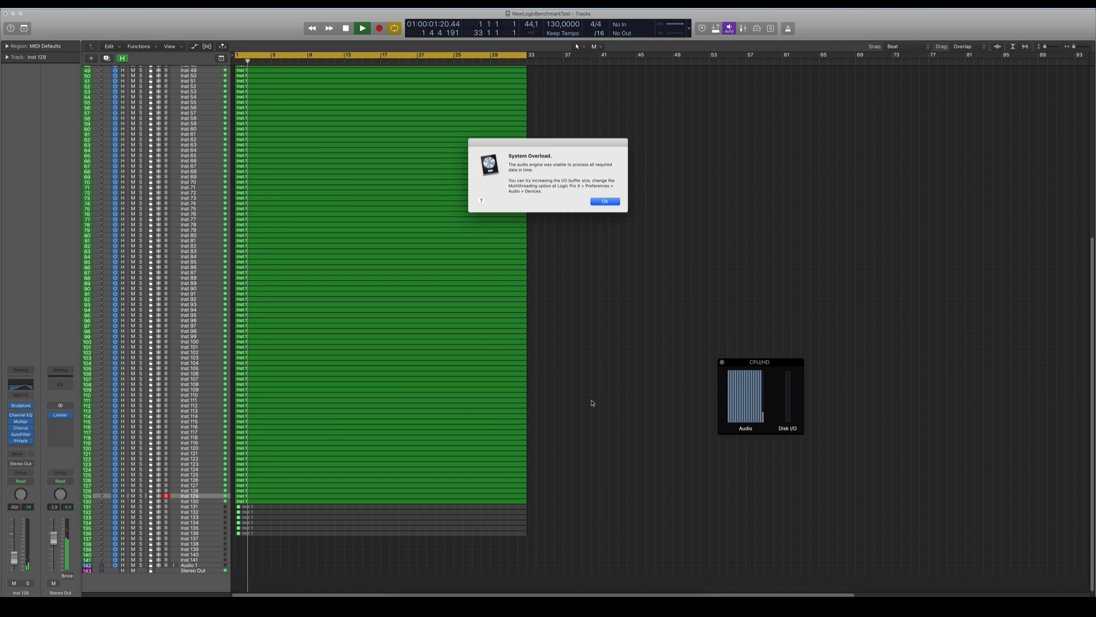
pyautogui.click(603, 201)
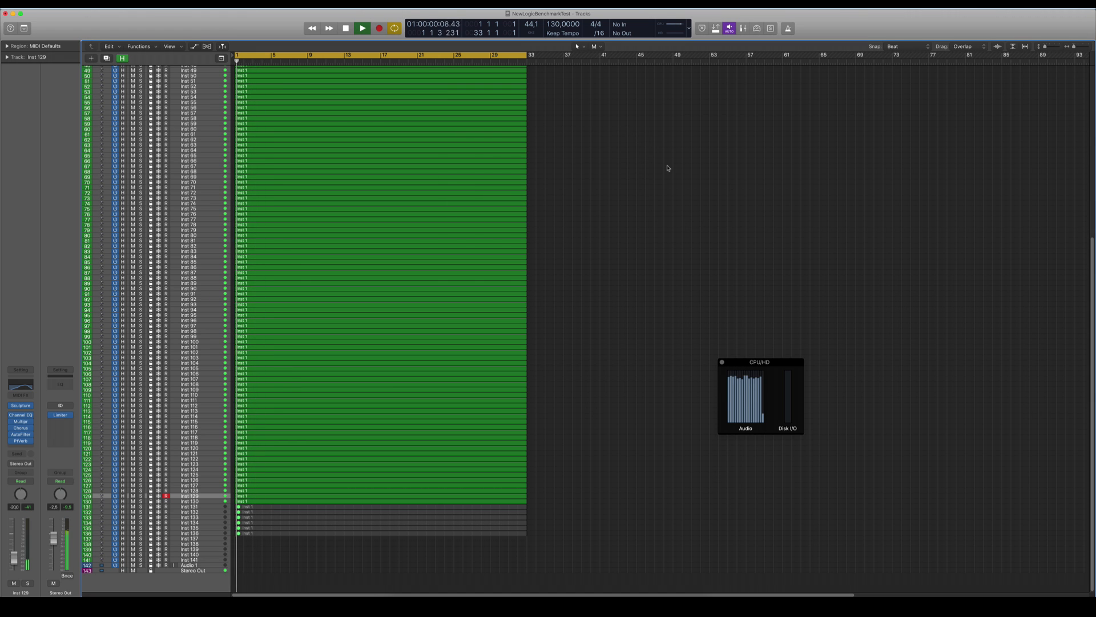
# - Retry playback near Inst 129 and dismiss the second System Overload alert
pyautogui.click(362, 27)
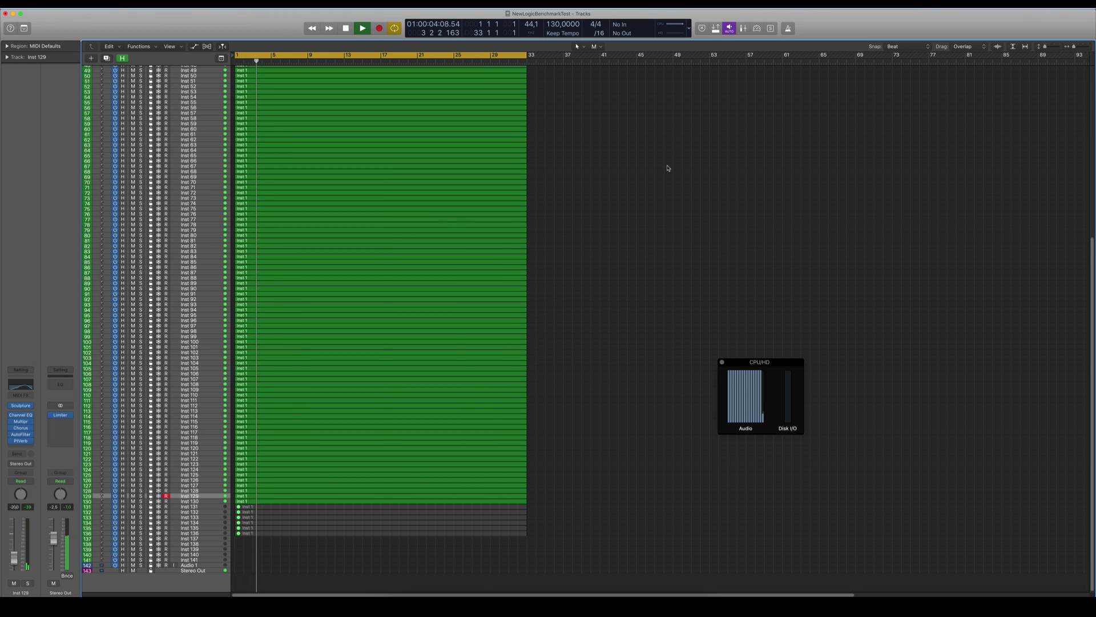
pyautogui.click(362, 27)
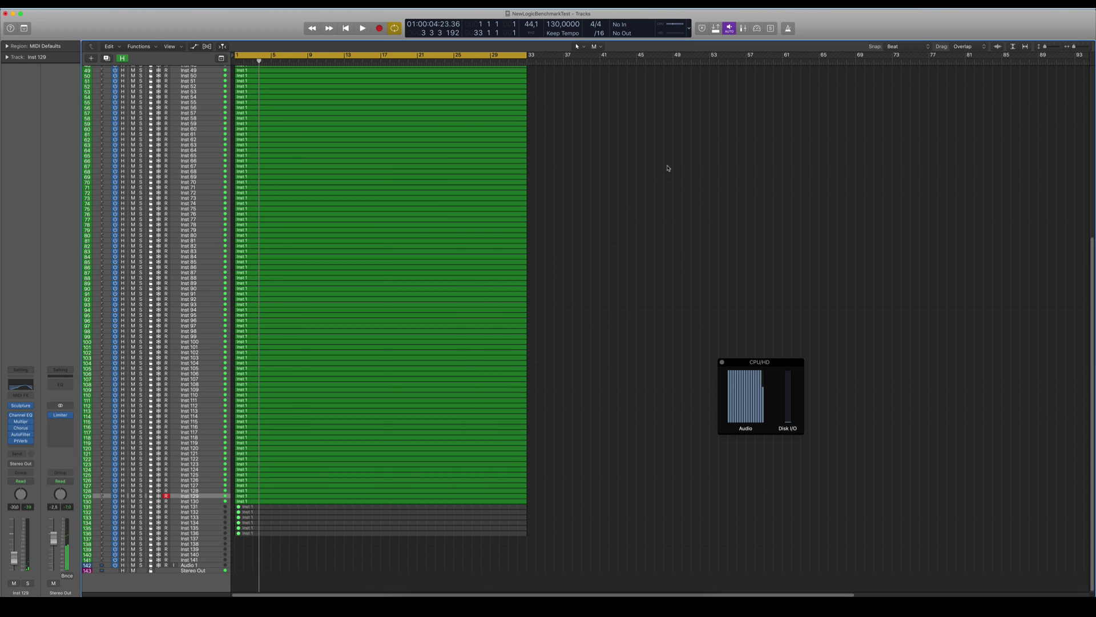
pyautogui.click(362, 27)
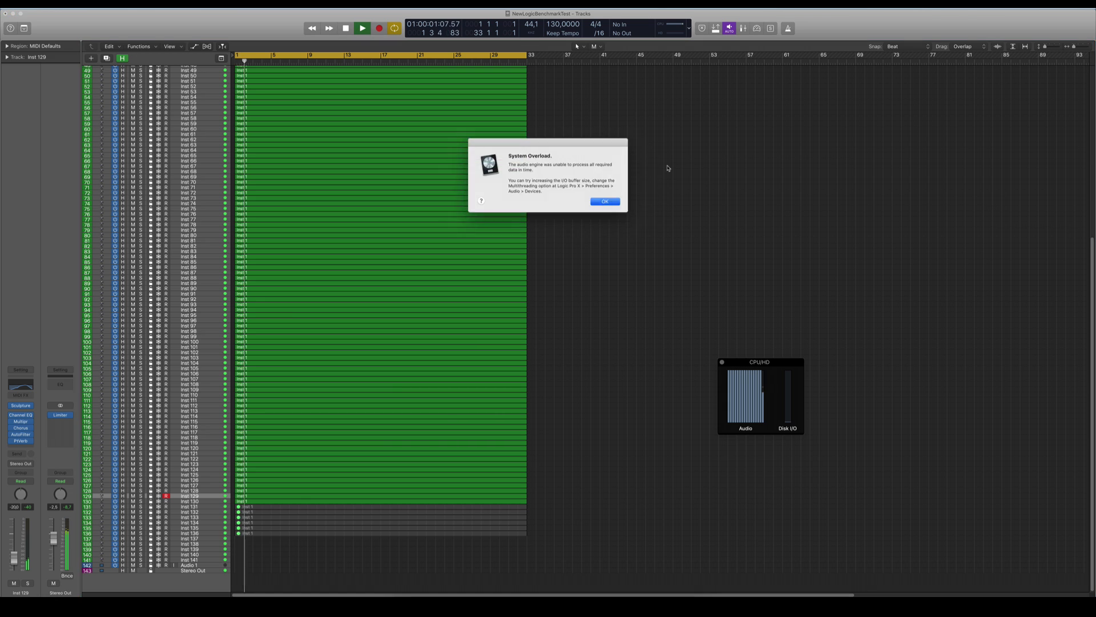
pyautogui.click(604, 201)
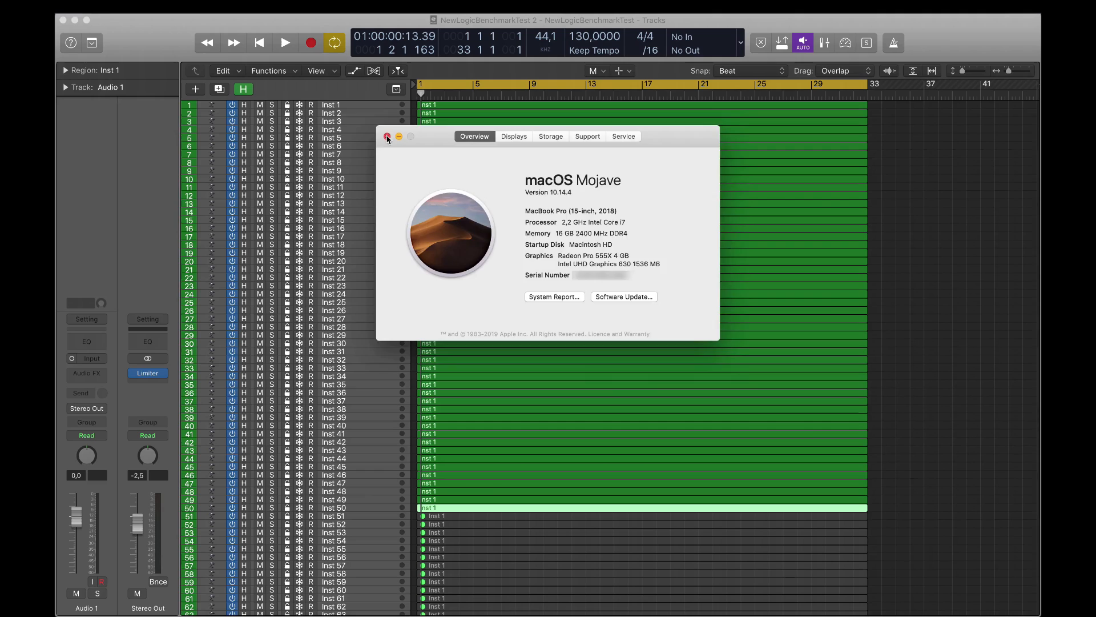
# - Close About This Mac and show the CPU meter via Customize Control Bar and Display
pyautogui.click(387, 136)
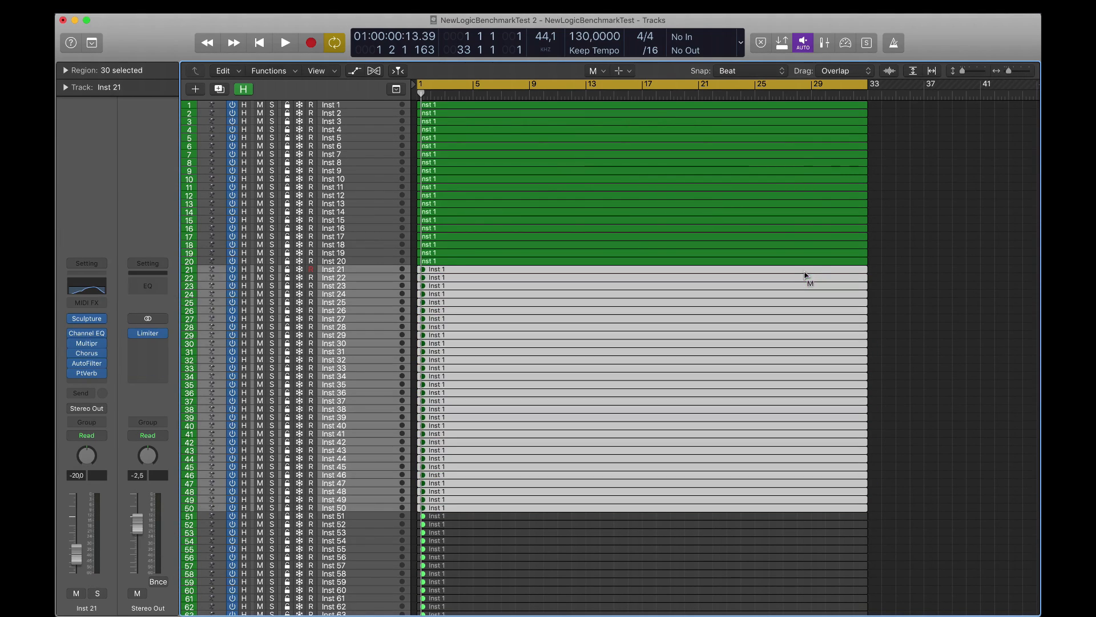
pyautogui.click(284, 42)
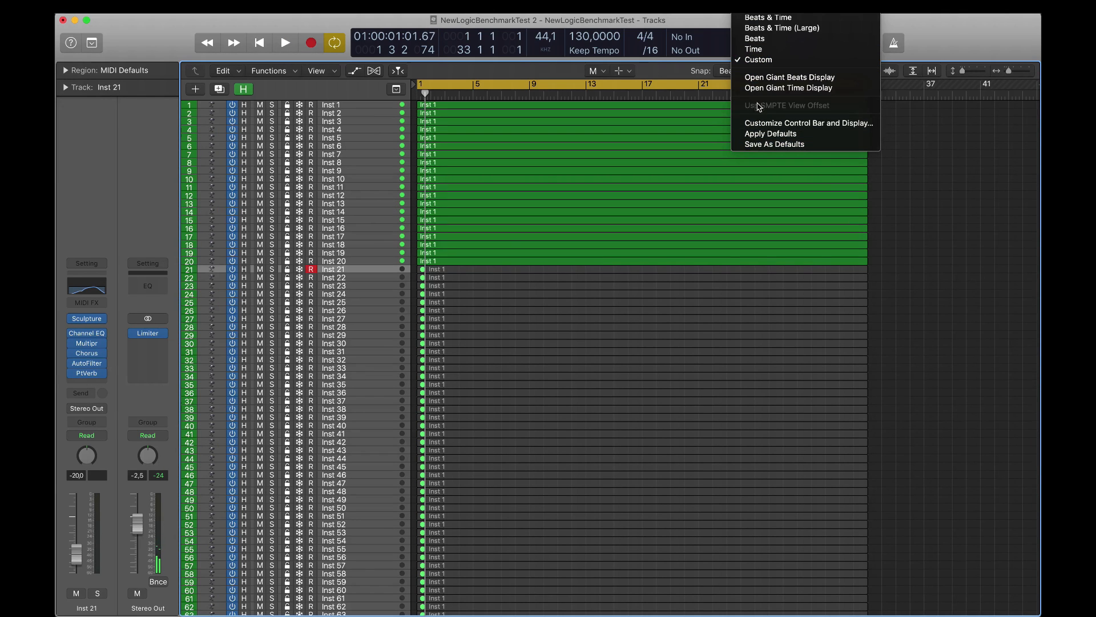
pyautogui.click(284, 43)
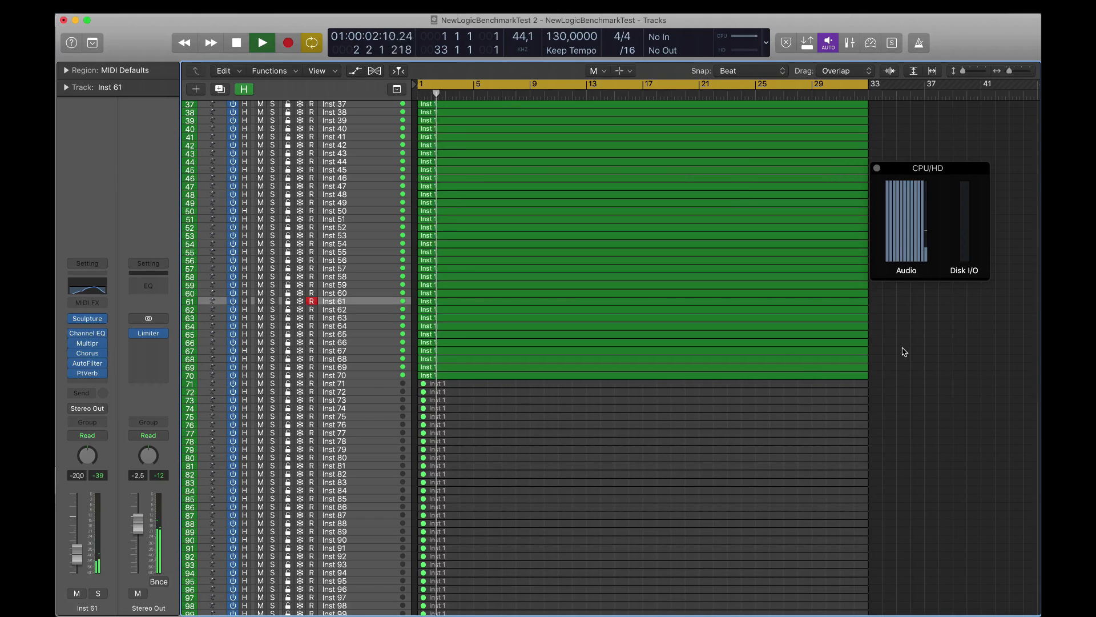
pyautogui.click(262, 42)
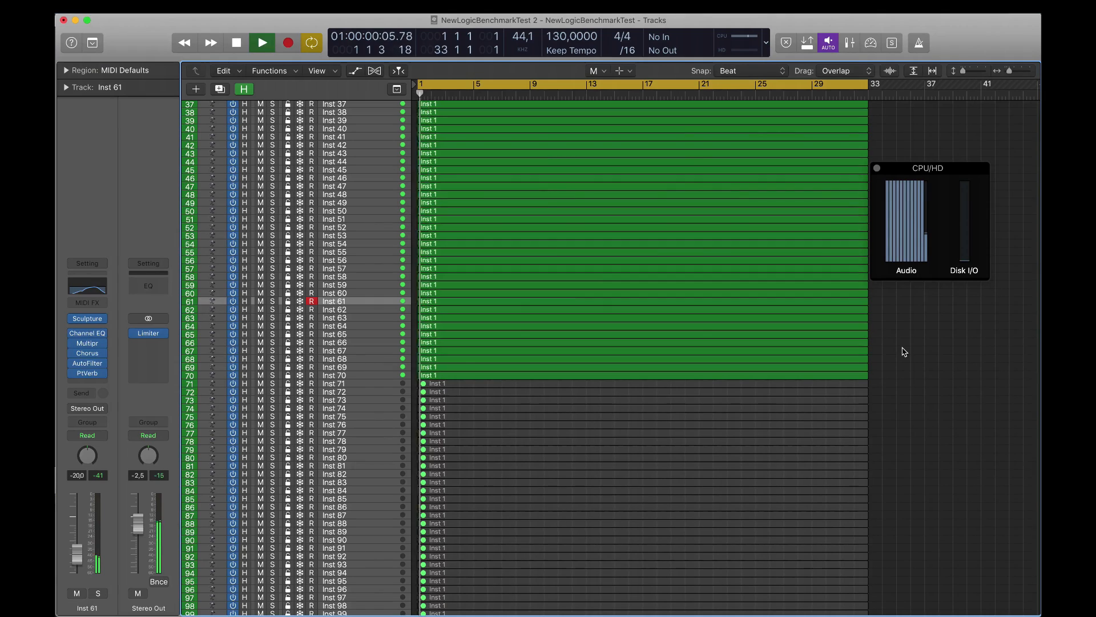
pyautogui.click(263, 42)
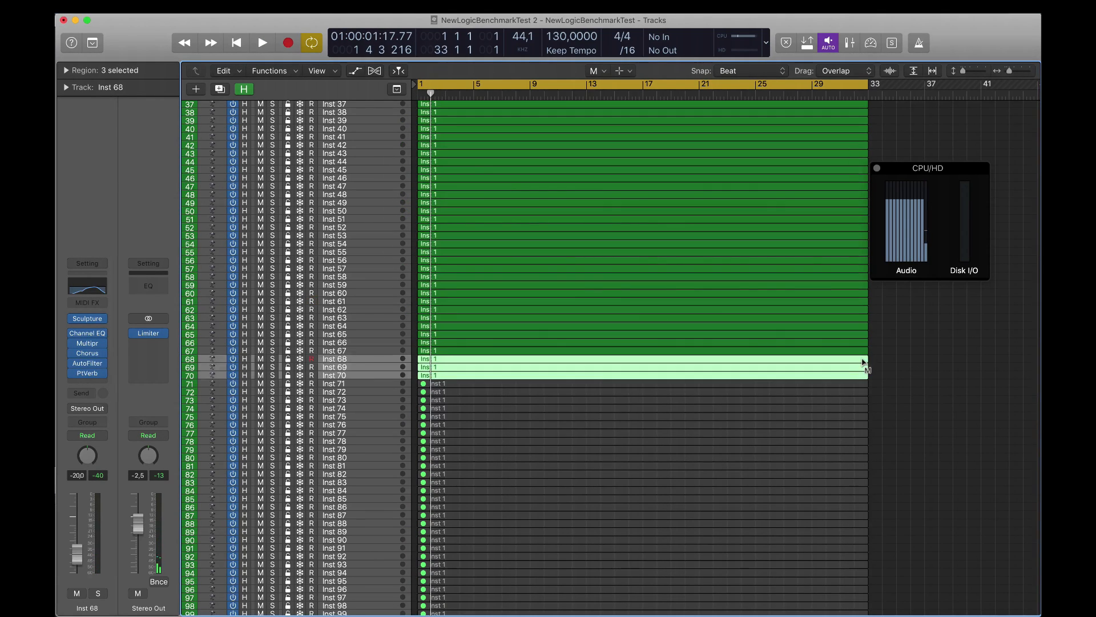
# - Turn off Inst 68–70 and play with 67 instrument tracks active on the MacBook Pro
pyautogui.click(263, 42)
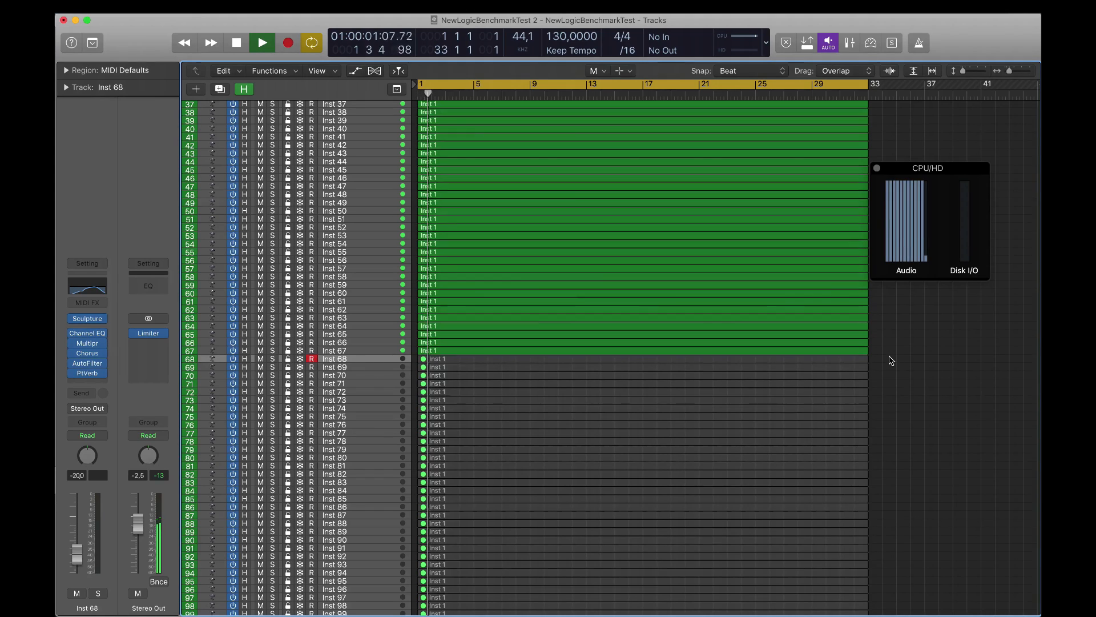
pyautogui.click(262, 42)
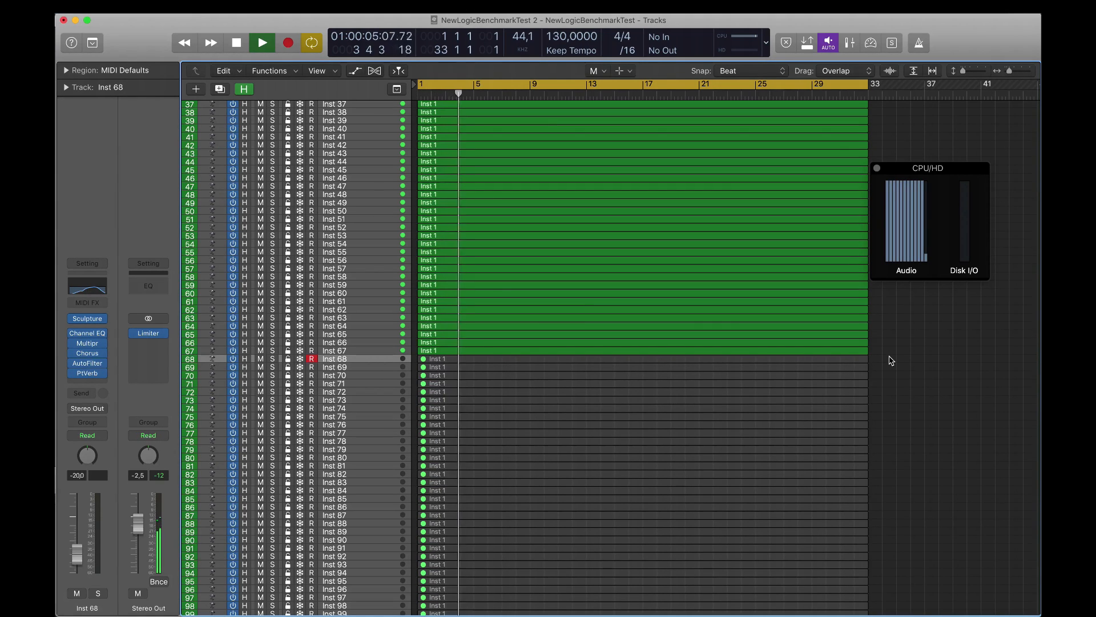
pyautogui.click(235, 43)
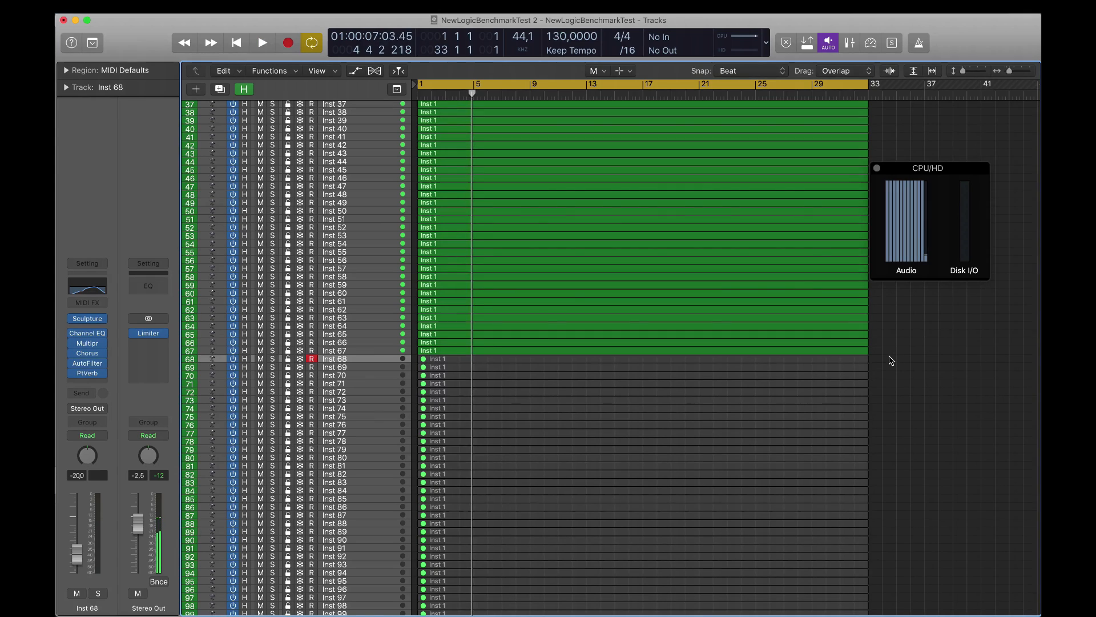
pyautogui.click(263, 42)
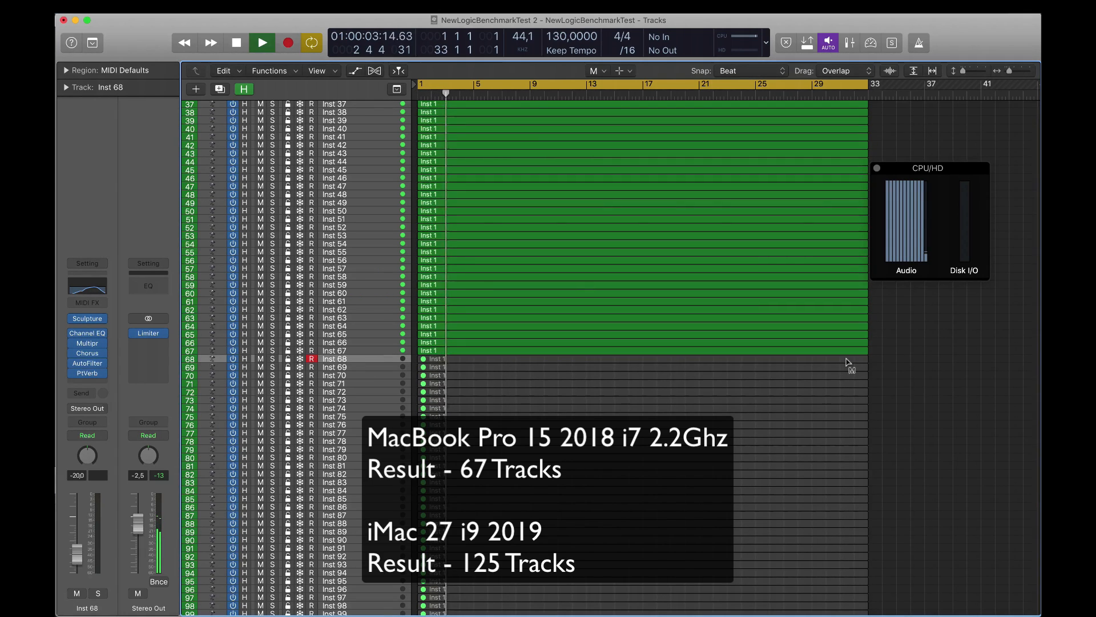
# - Enable Inst 68 three times, dismissing the System Overload alert it triggers each time
pyautogui.click(262, 42)
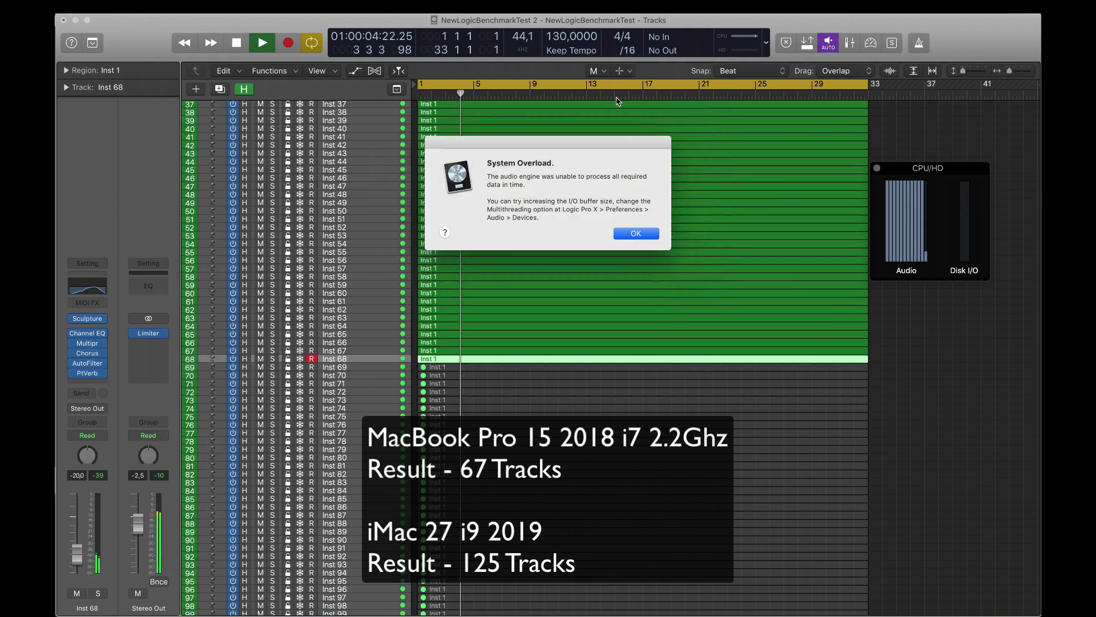
pyautogui.click(635, 233)
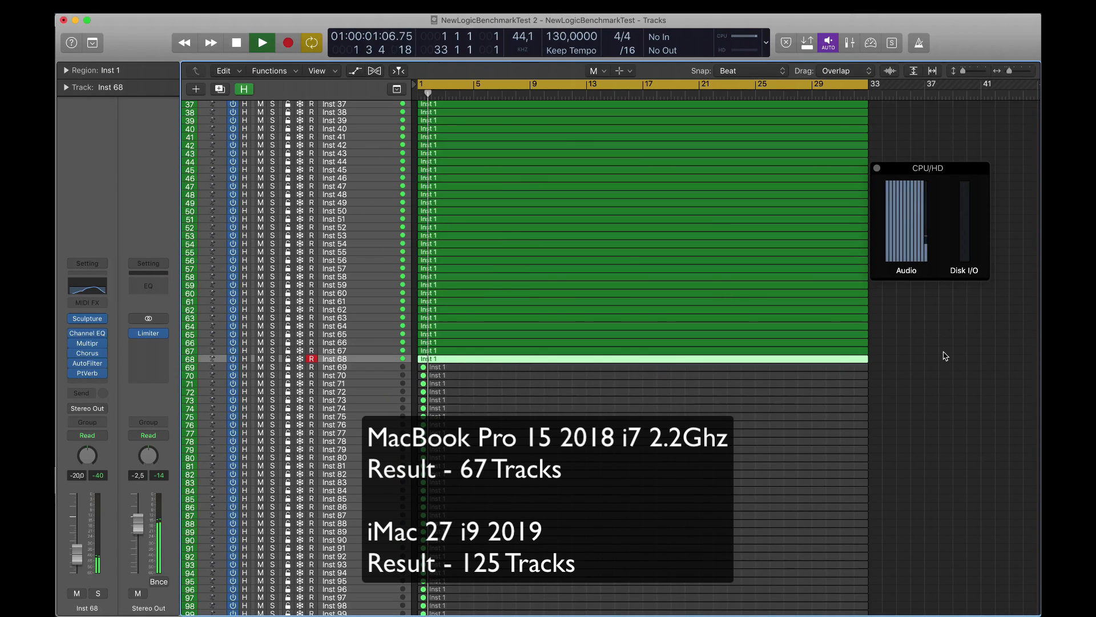
pyautogui.click(261, 42)
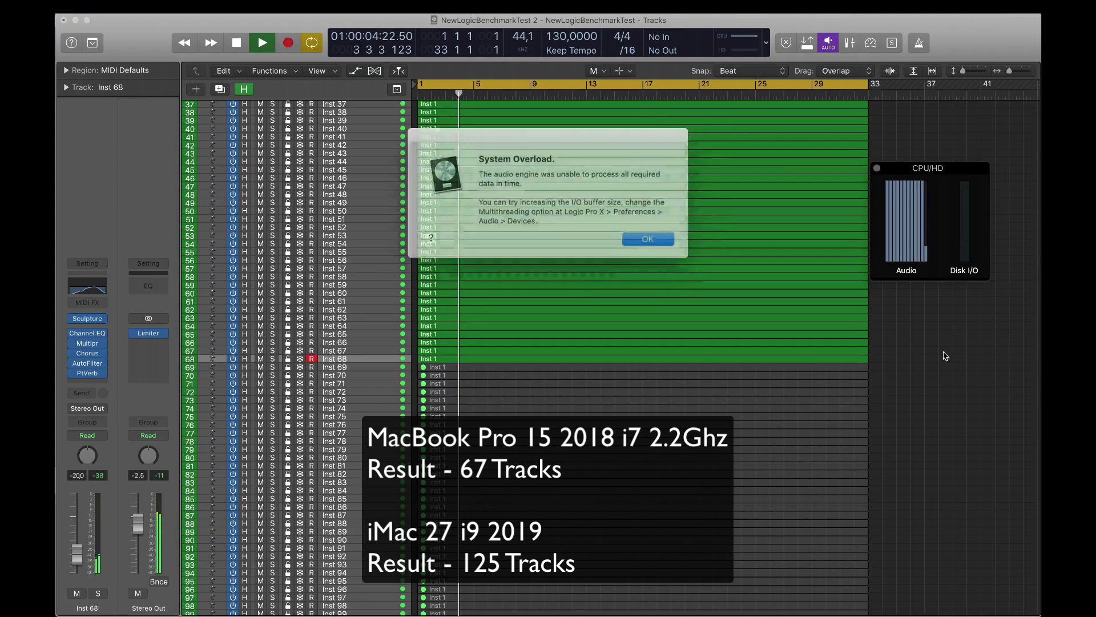
pyautogui.click(647, 239)
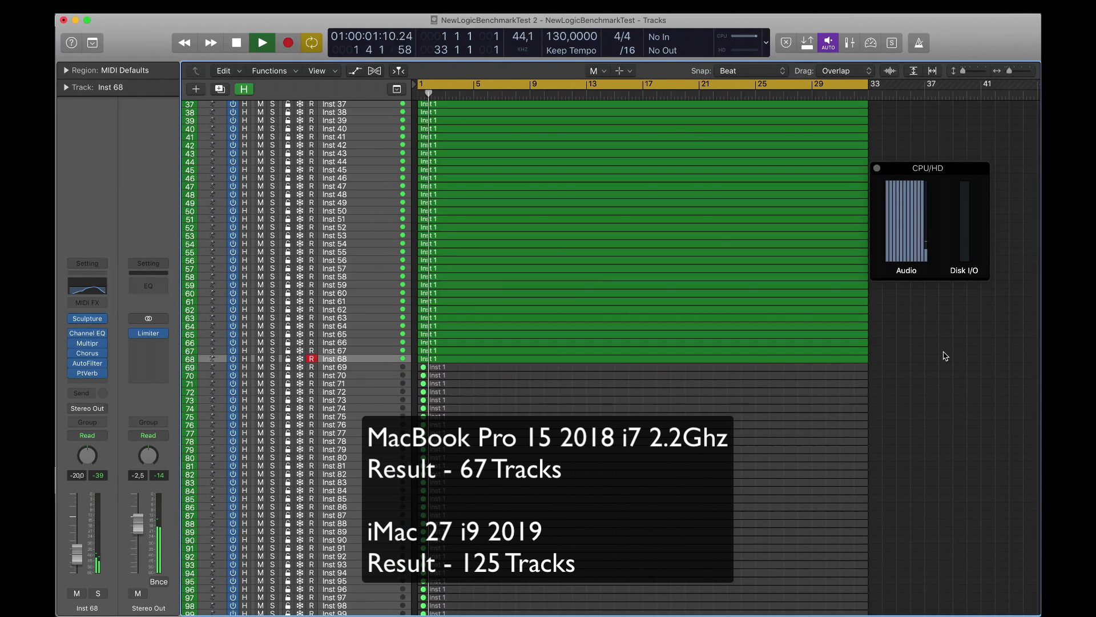
pyautogui.click(262, 42)
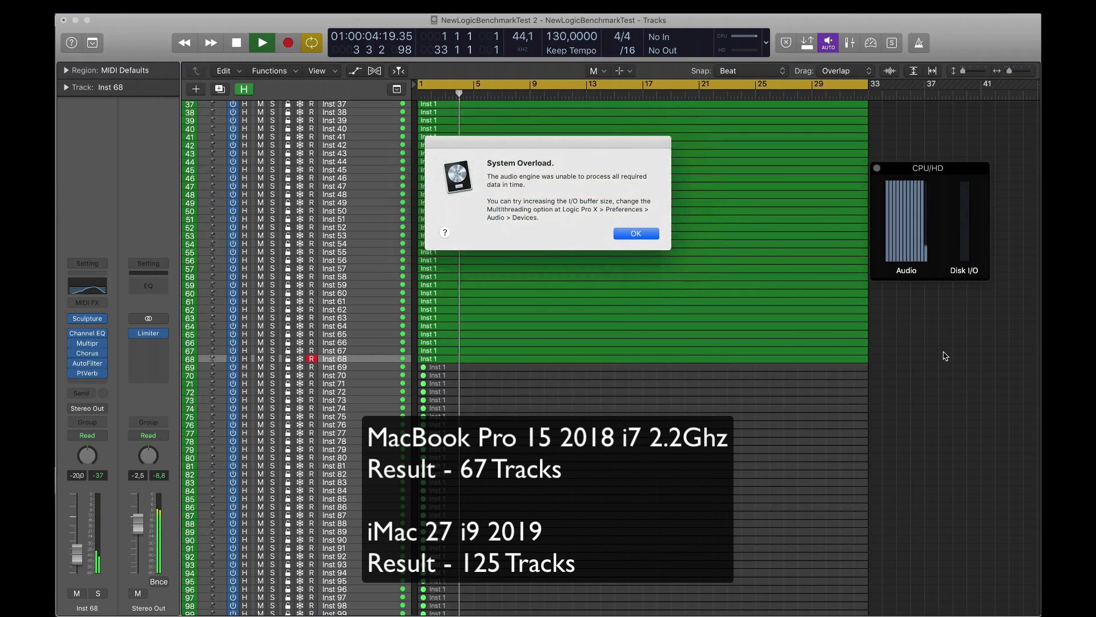
pyautogui.click(635, 233)
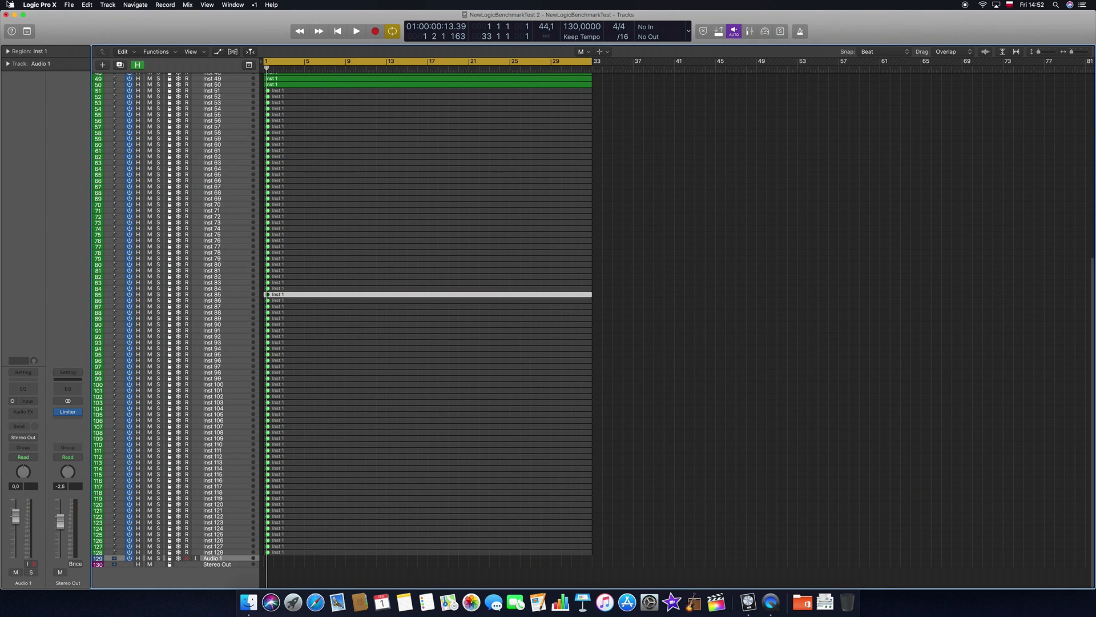
# - Show About This Mac for the 2017 27-inch iMac Core i5, then close it
pyautogui.click(7, 4)
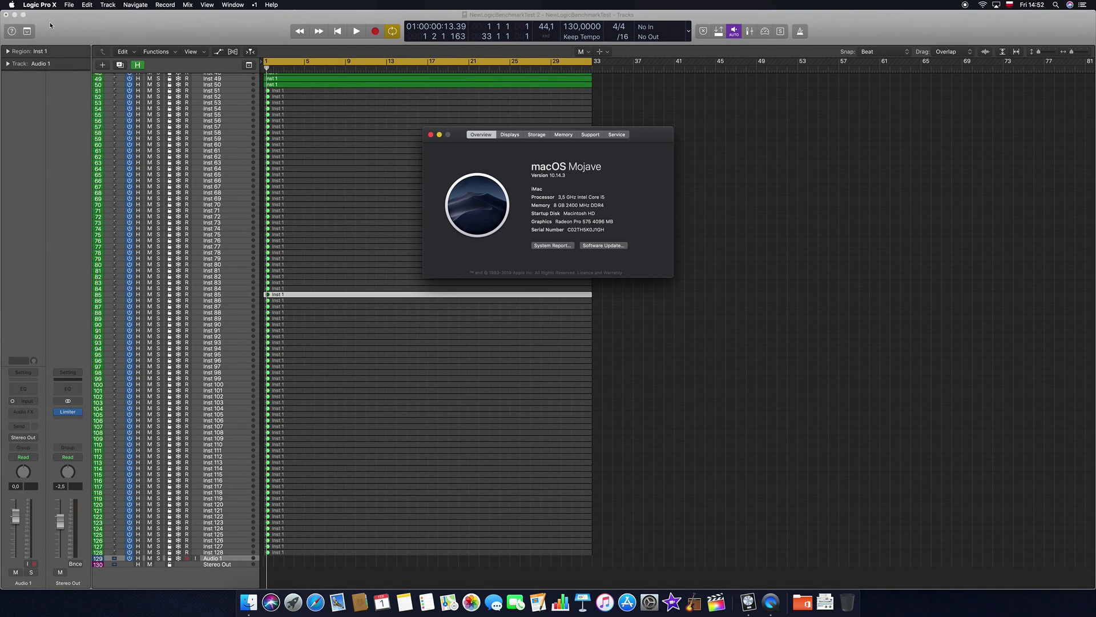
pyautogui.click(537, 188)
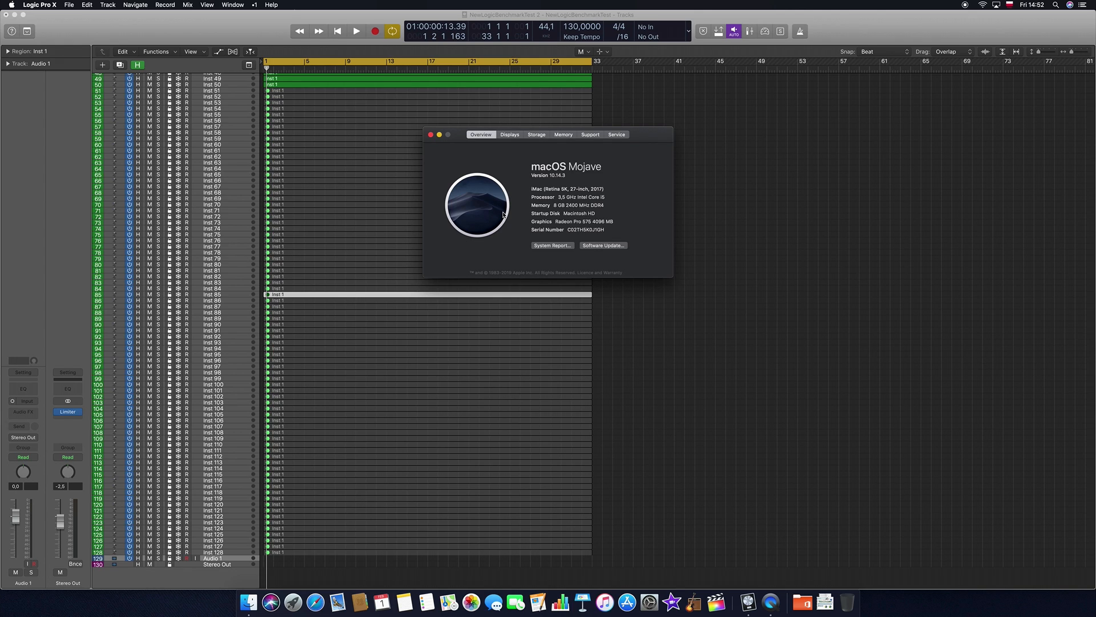
pyautogui.click(430, 135)
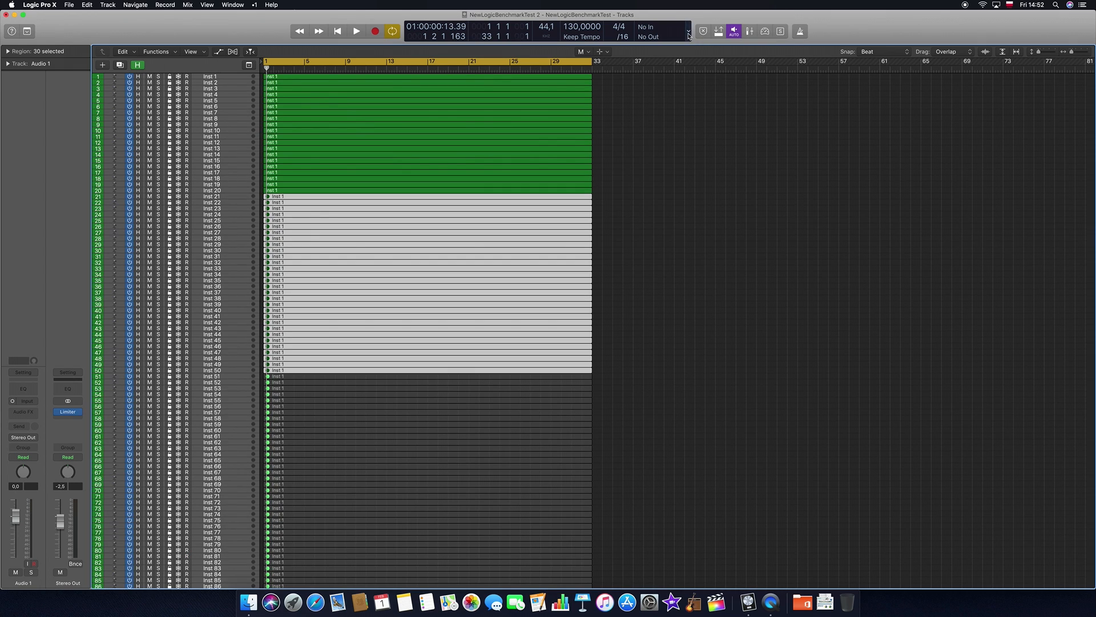
# - Show the CPU meter in the control bar, enable Inst 21–30 during playback and dismiss the overload alert
pyautogui.click(688, 35)
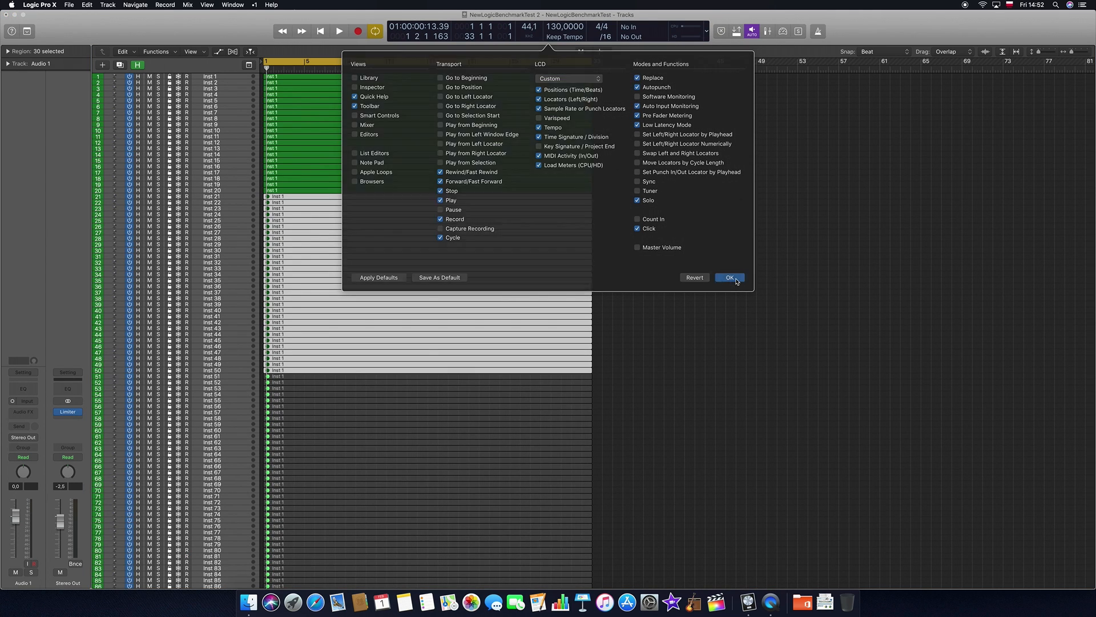
pyautogui.click(730, 278)
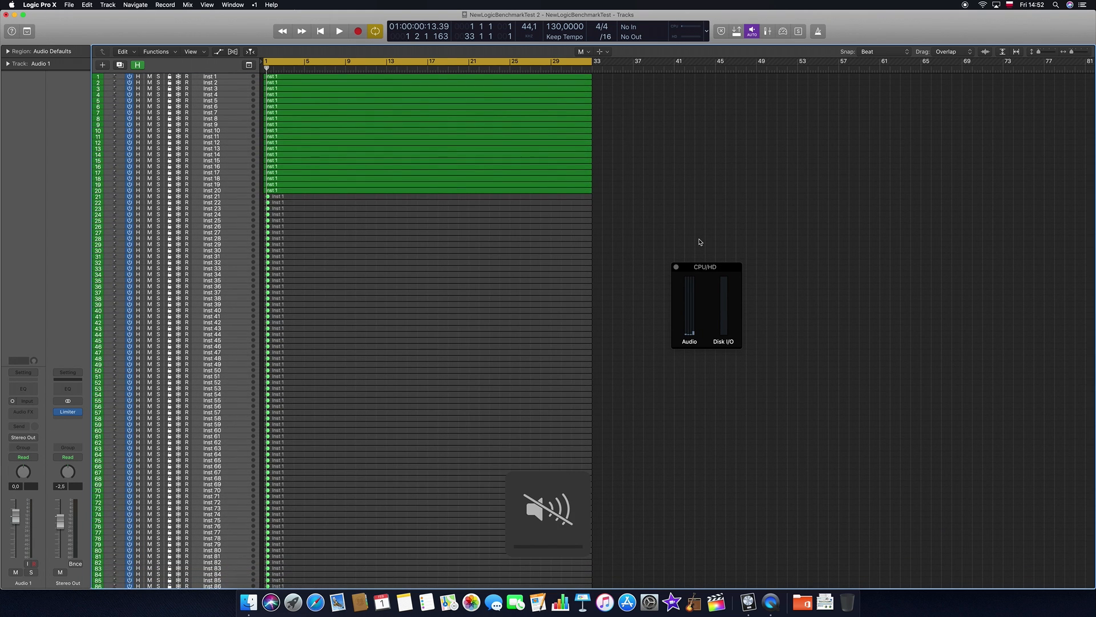
pyautogui.click(338, 31)
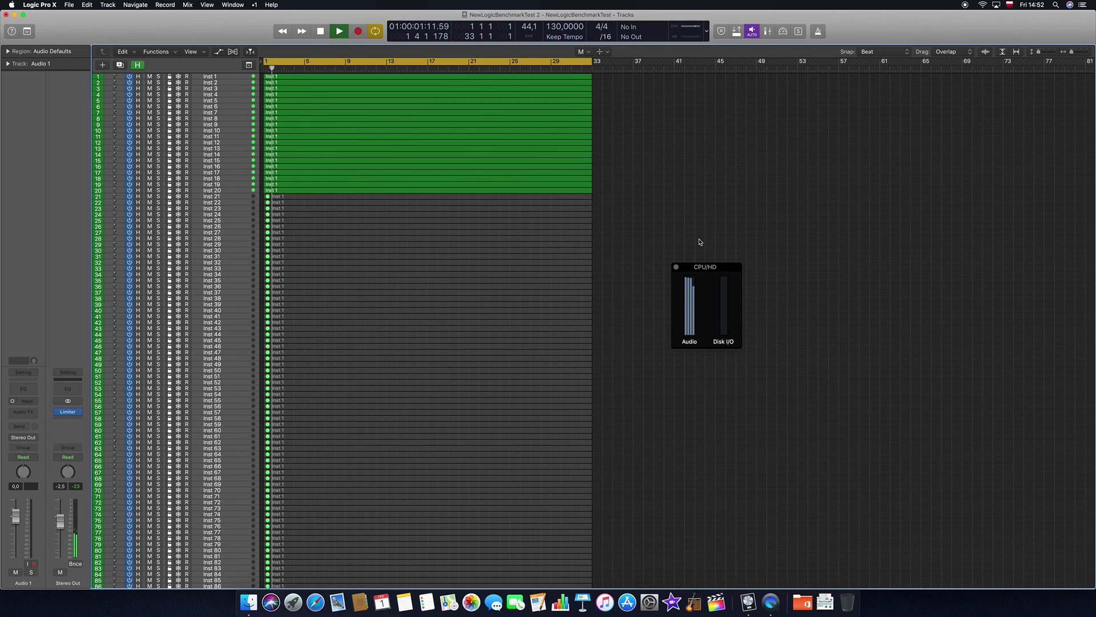
pyautogui.moveTo(280, 197); pyautogui.dragTo(557, 226)
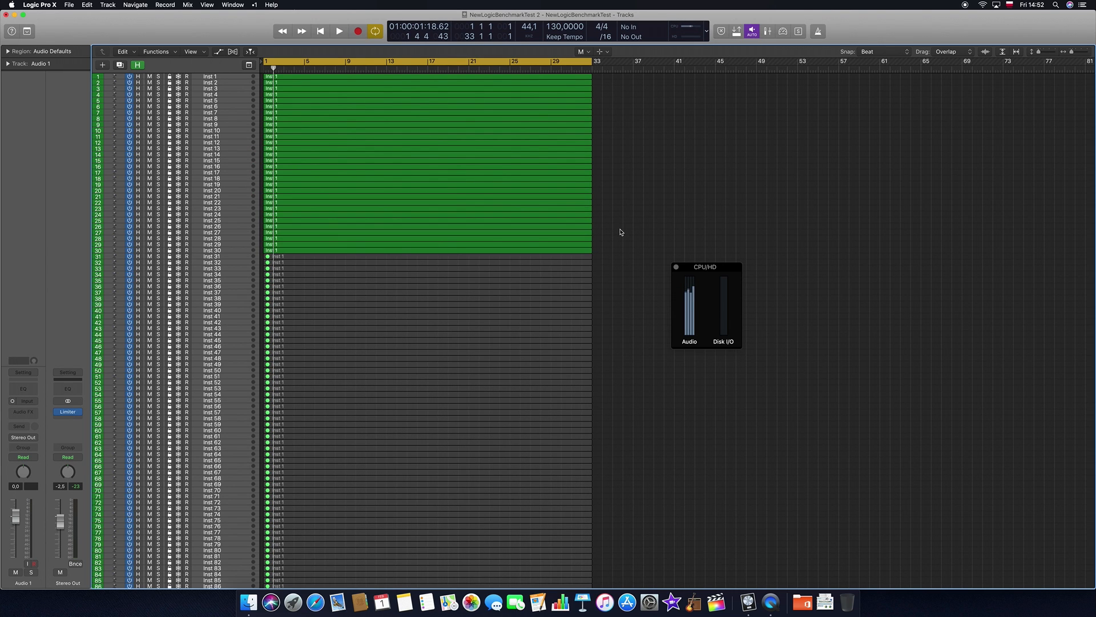
pyautogui.click(339, 31)
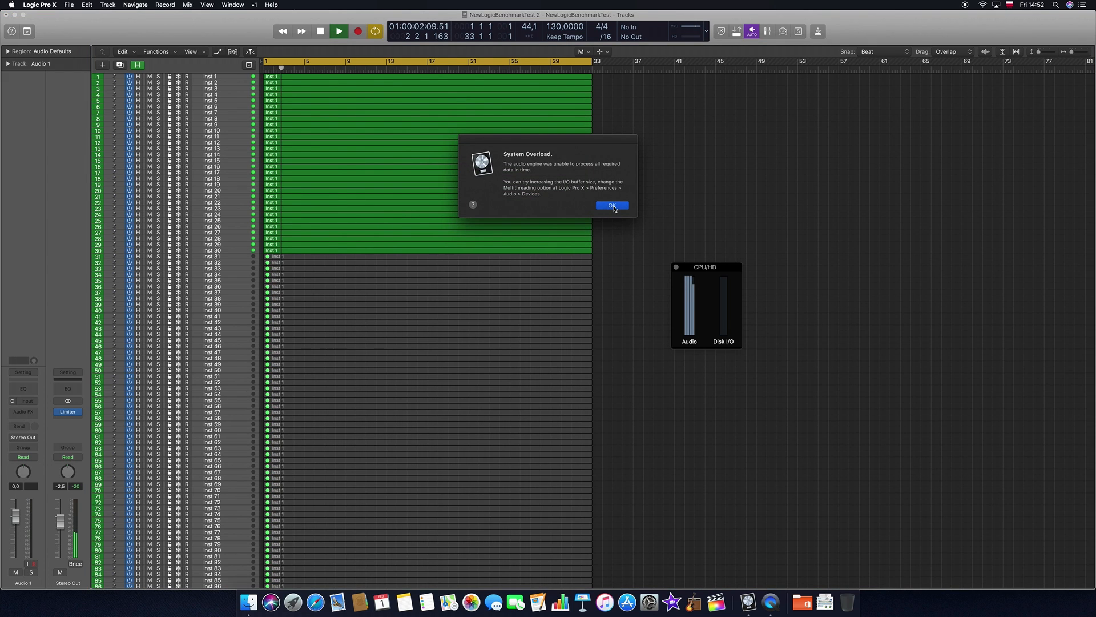
pyautogui.click(610, 205)
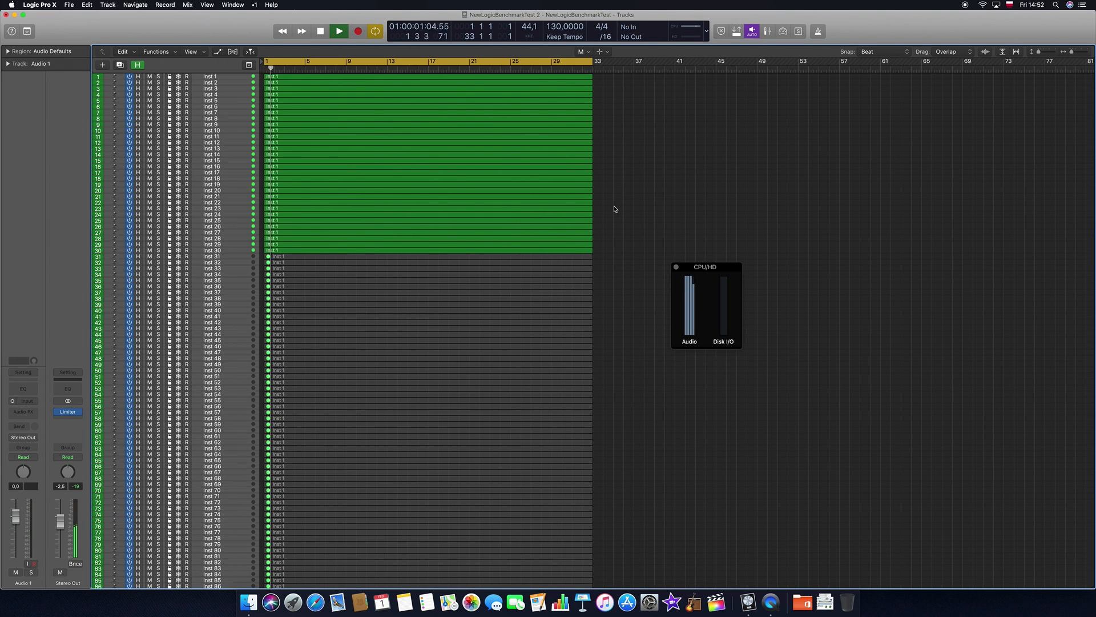
# - Clear the region selection and play the project with tracks 1–34 active
pyautogui.click(338, 31)
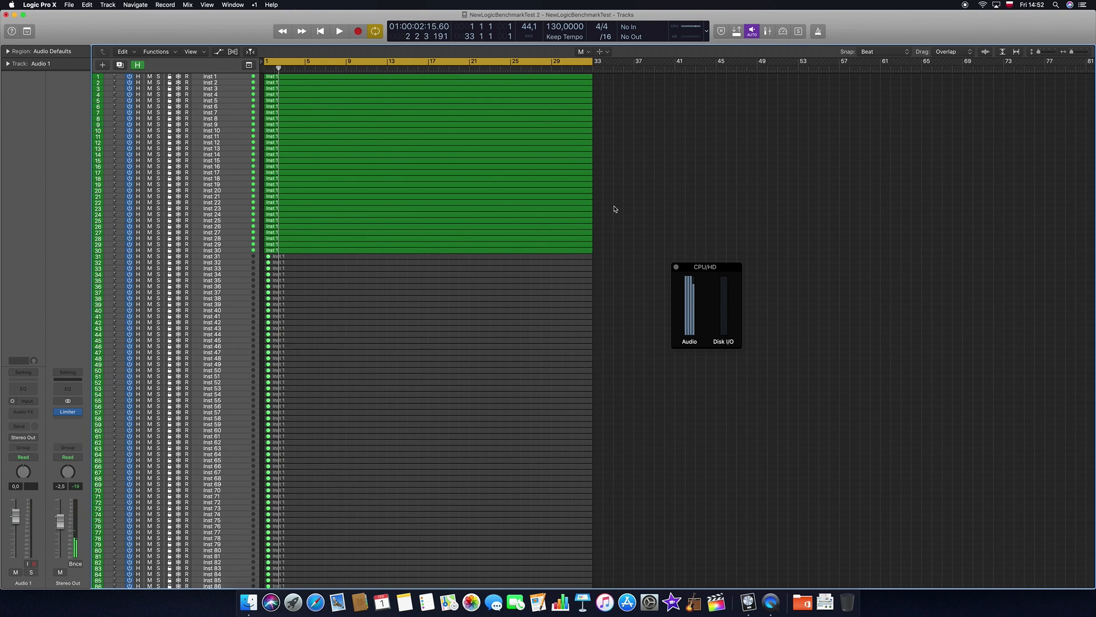
pyautogui.click(338, 31)
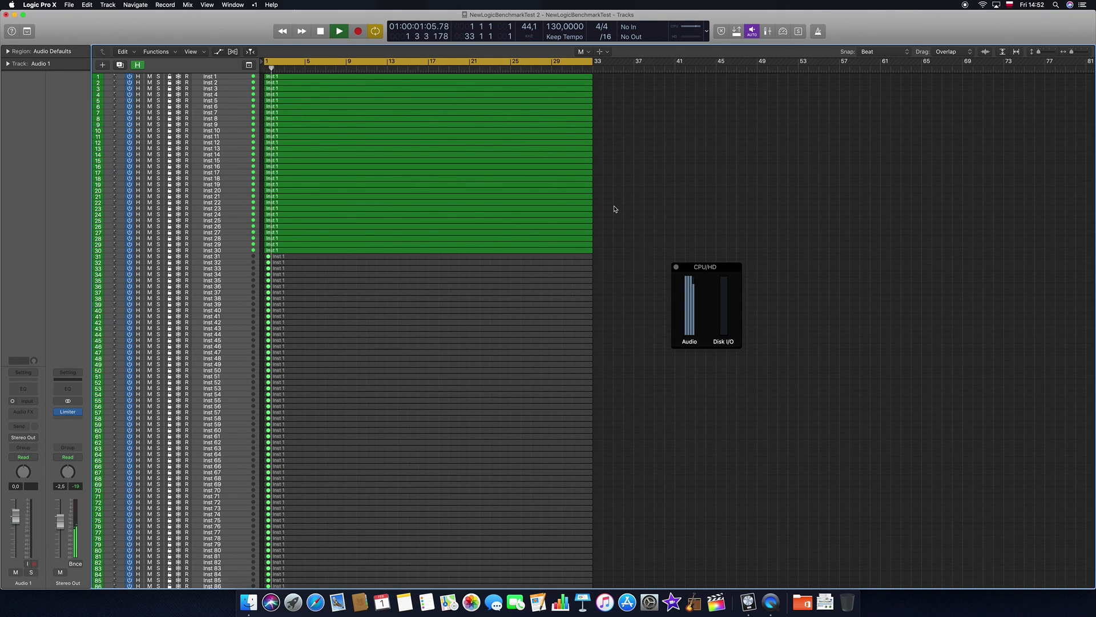
pyautogui.click(338, 31)
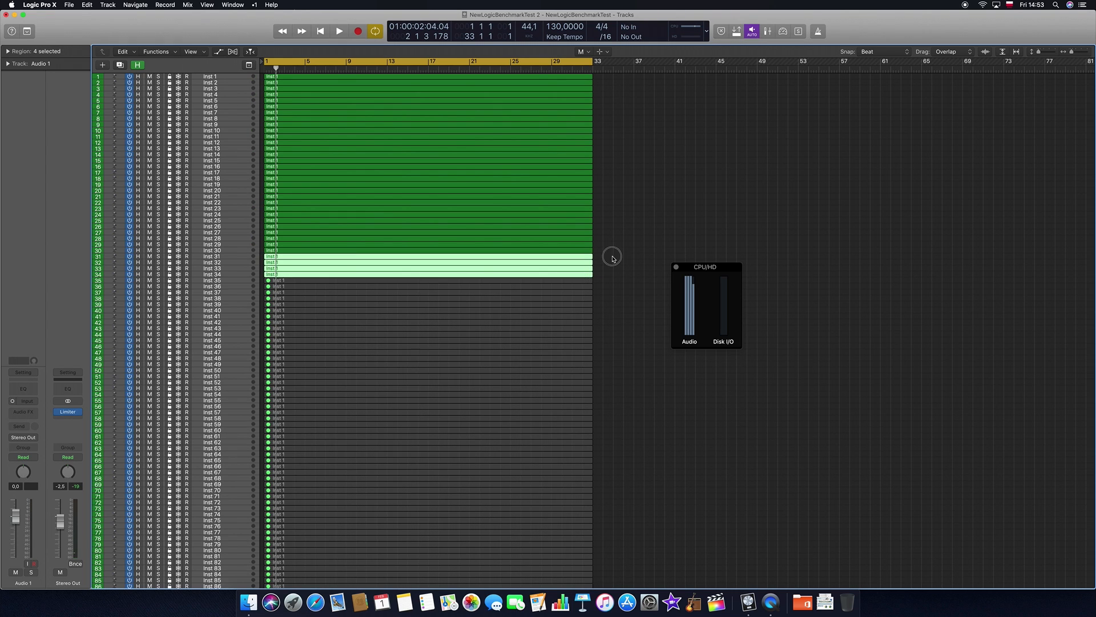
pyautogui.click(338, 31)
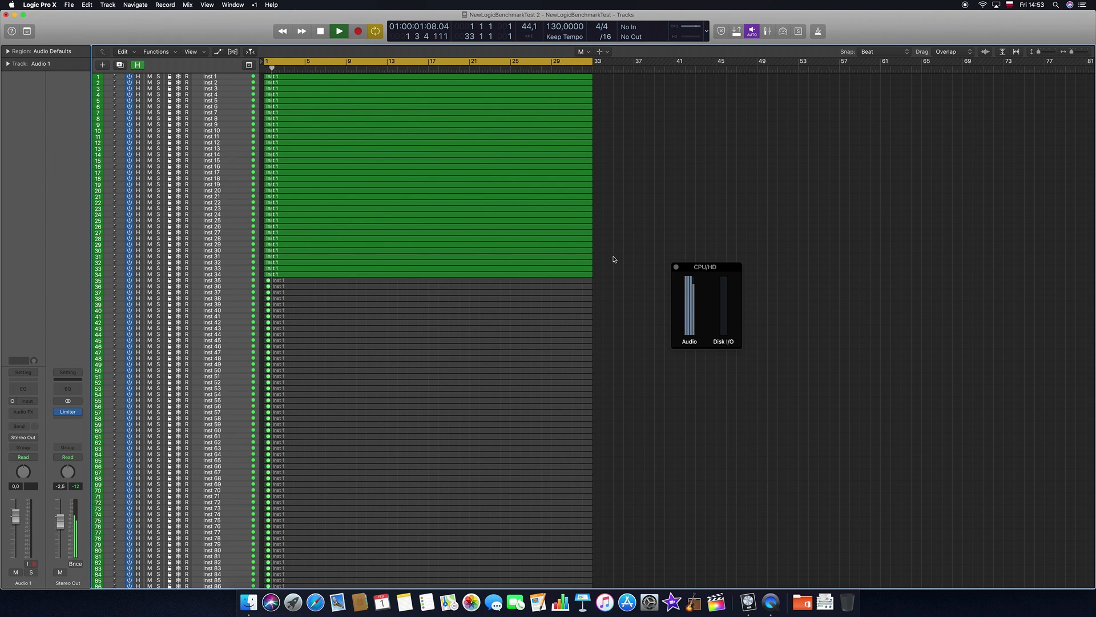
pyautogui.click(340, 31)
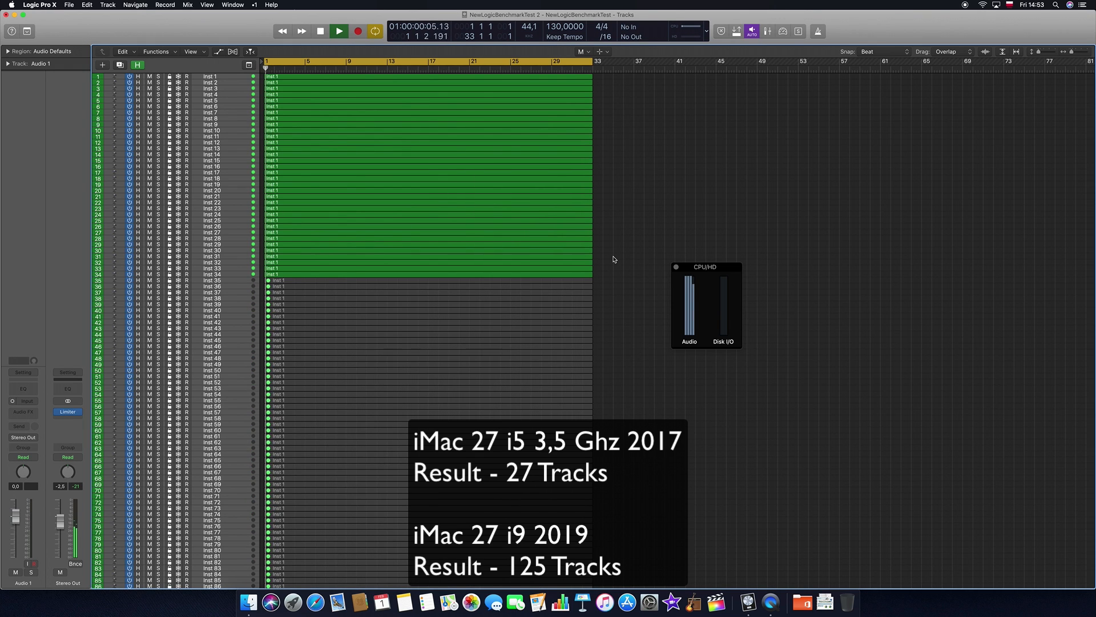
# - Keep playback running at 34 tracks and dismiss the System Overload alert
pyautogui.click(338, 31)
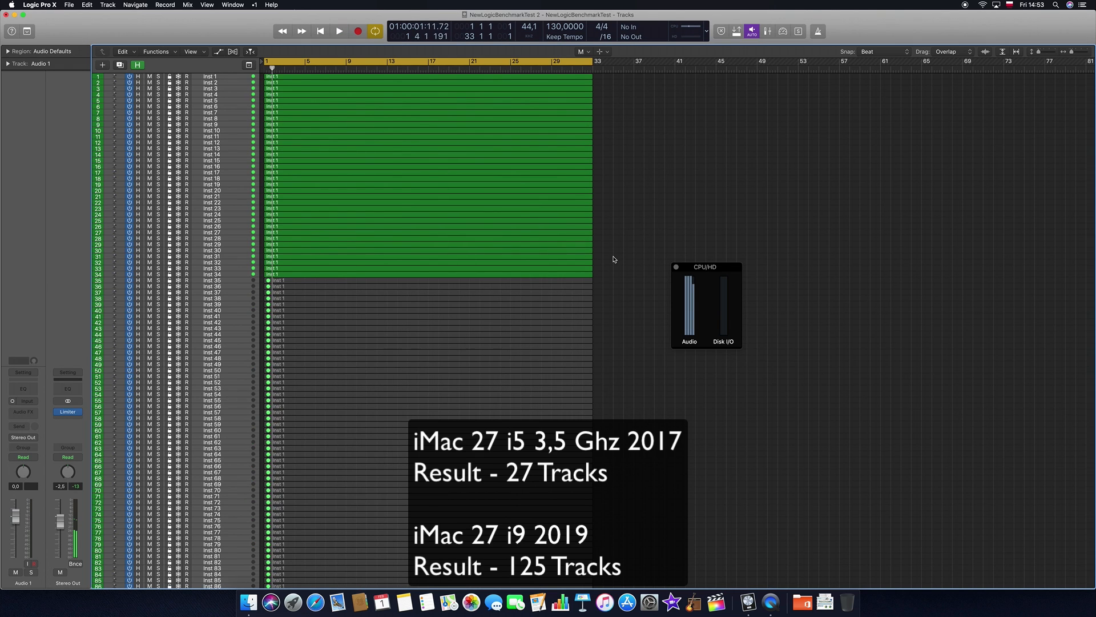
pyautogui.click(339, 31)
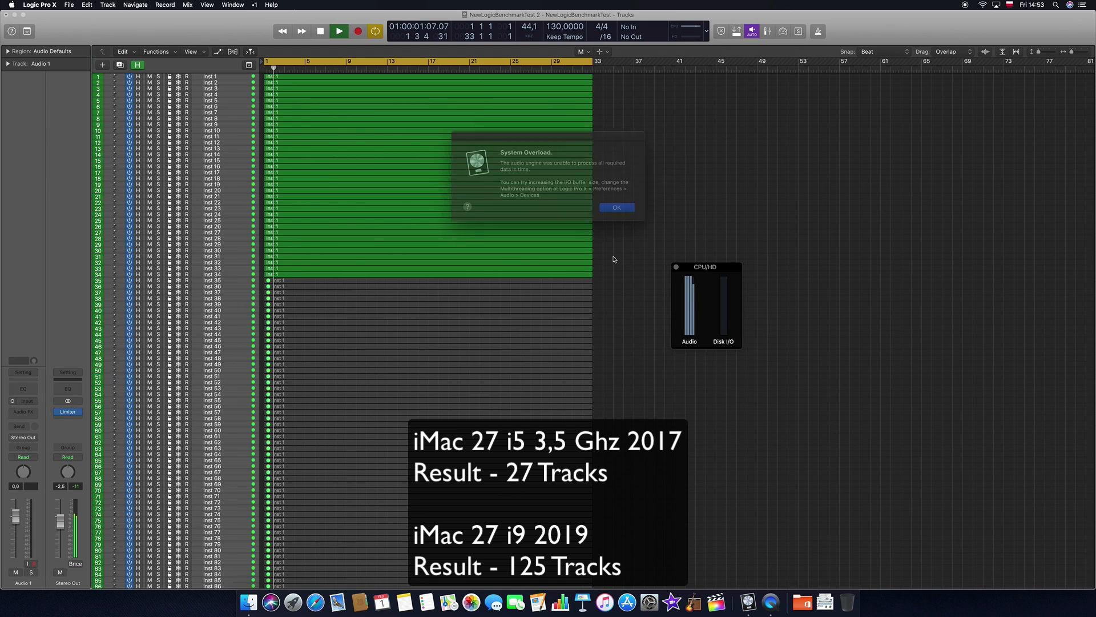
pyautogui.click(615, 207)
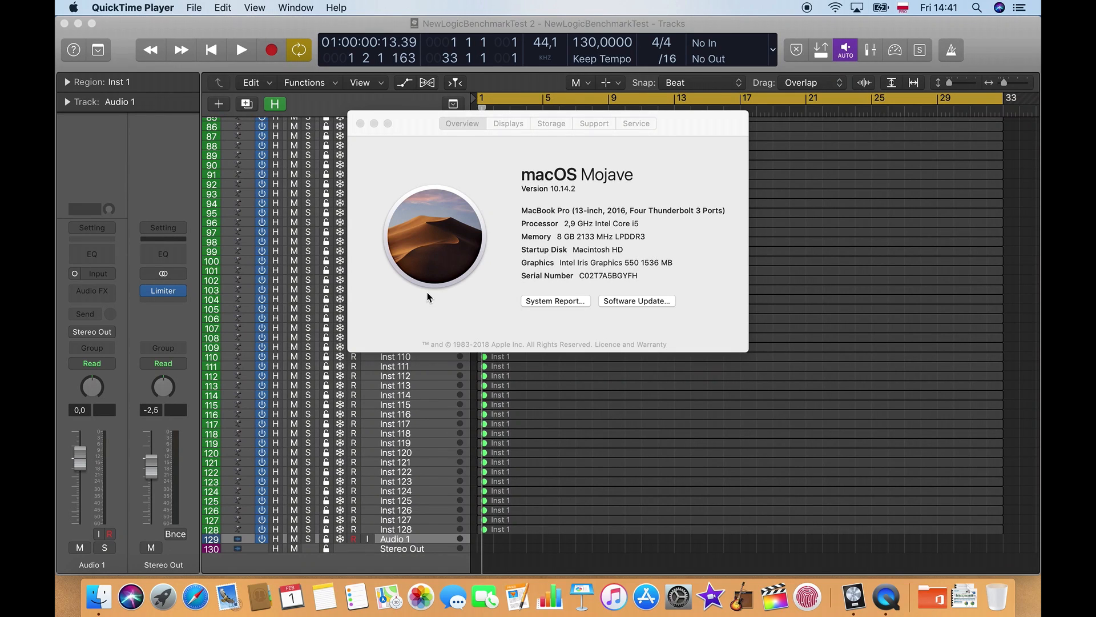
pyautogui.moveTo(453, 284)
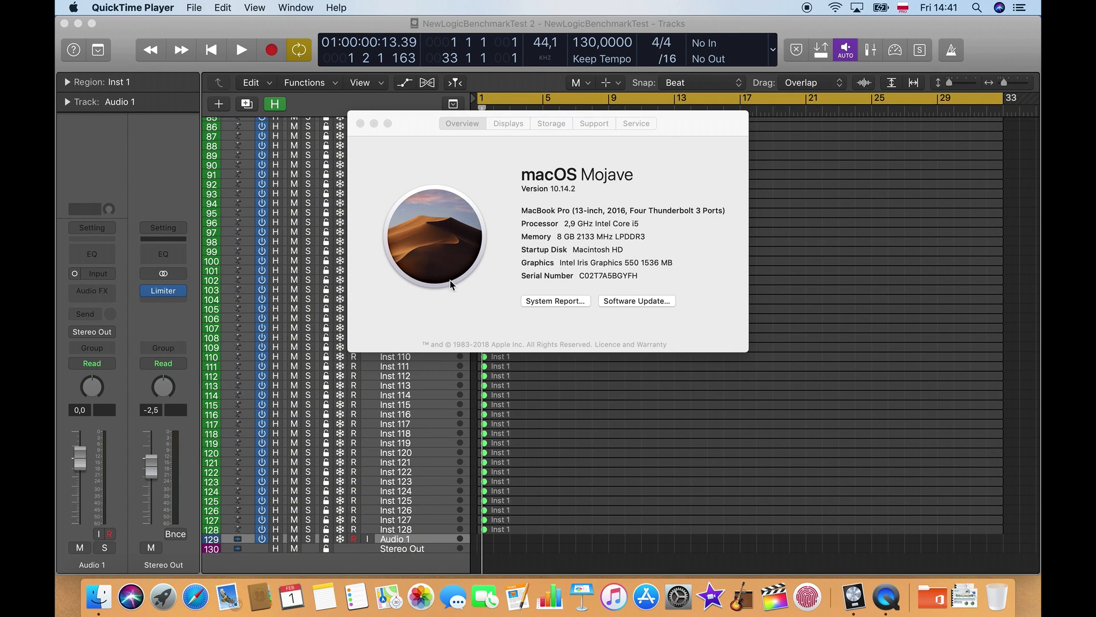
pyautogui.moveTo(523, 219)
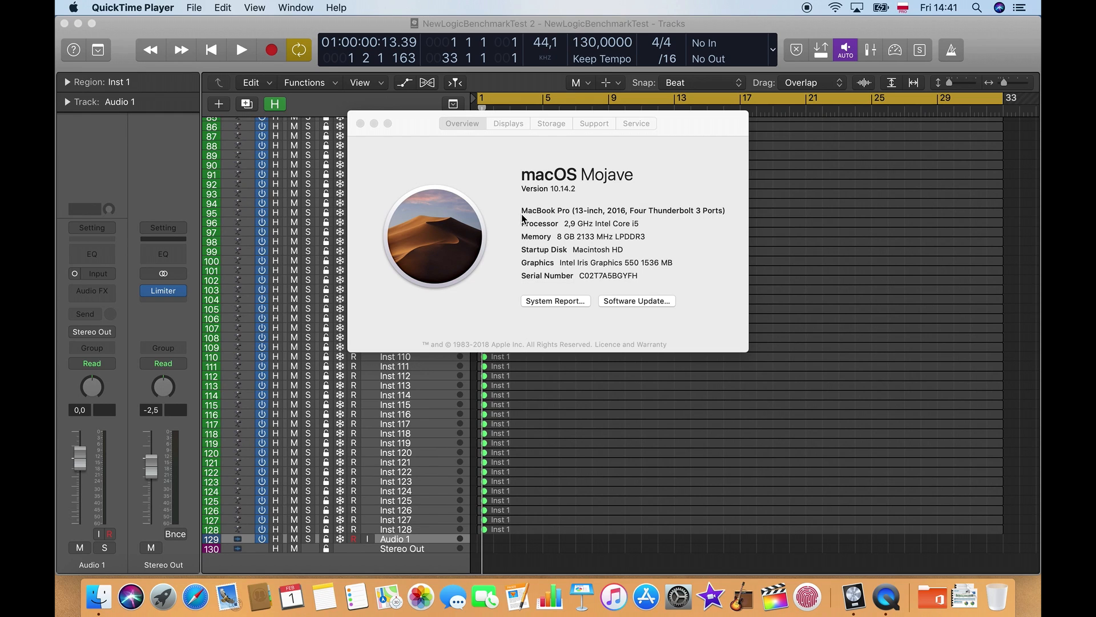
# - Close the MacBook Pro's About This Mac window and scroll the track list up
pyautogui.click(361, 124)
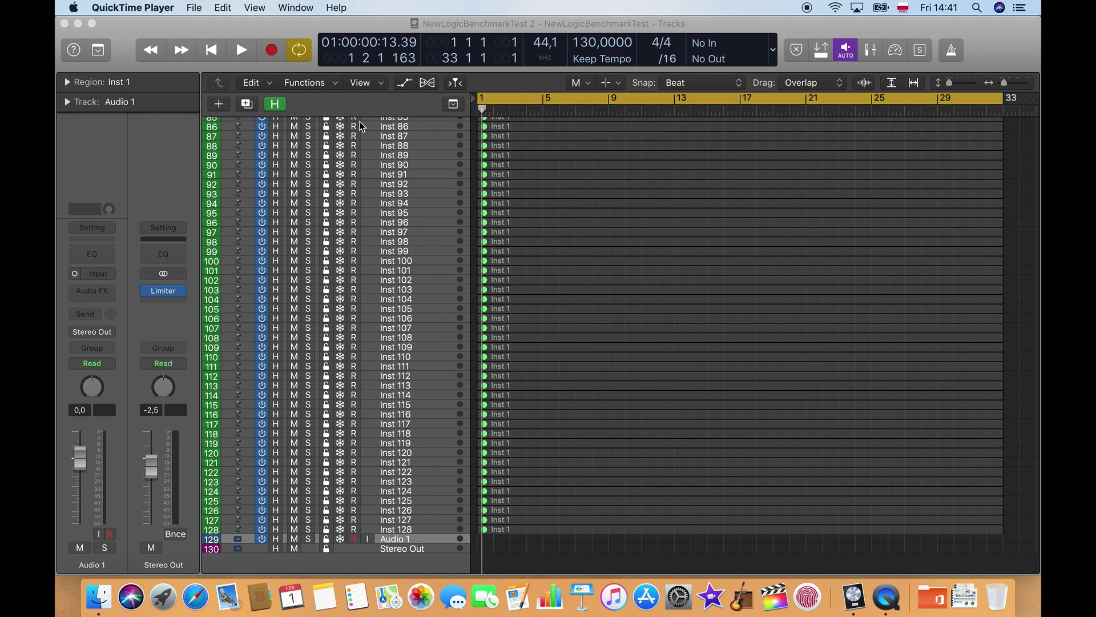
pyautogui.scroll(3)
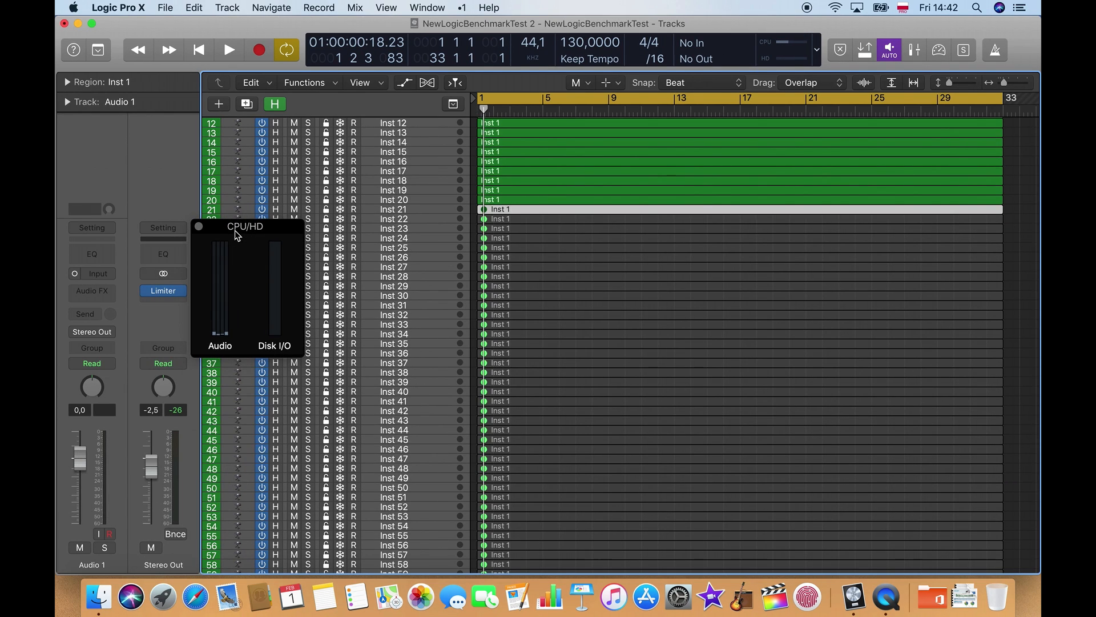
# - Play the project repeatedly, dismissing the System Overload alert each time it appears
pyautogui.click(228, 49)
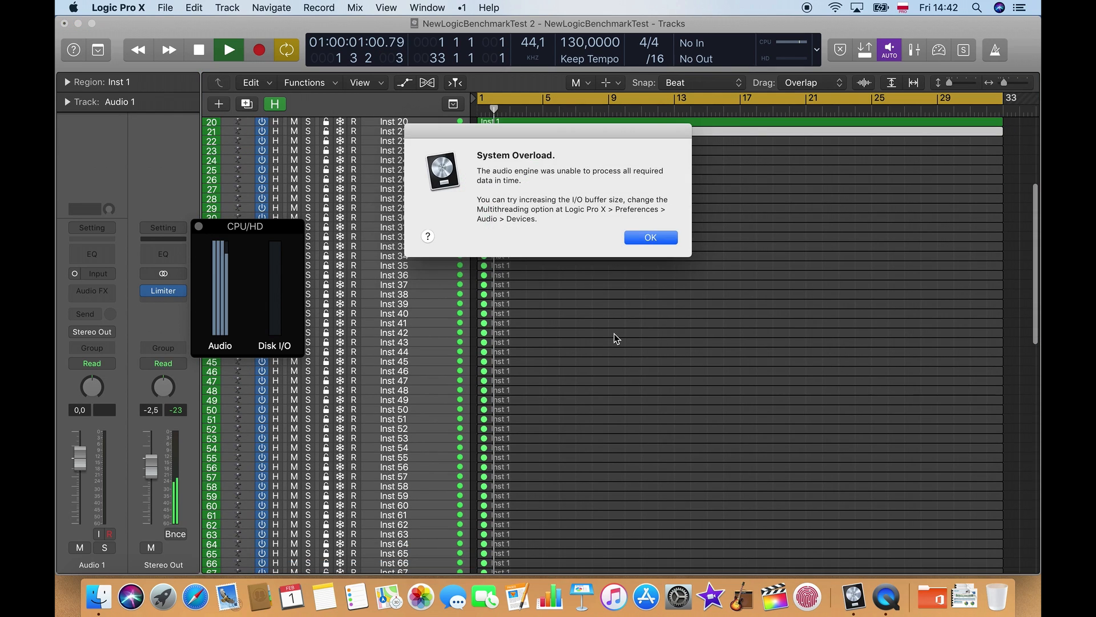
pyautogui.click(649, 238)
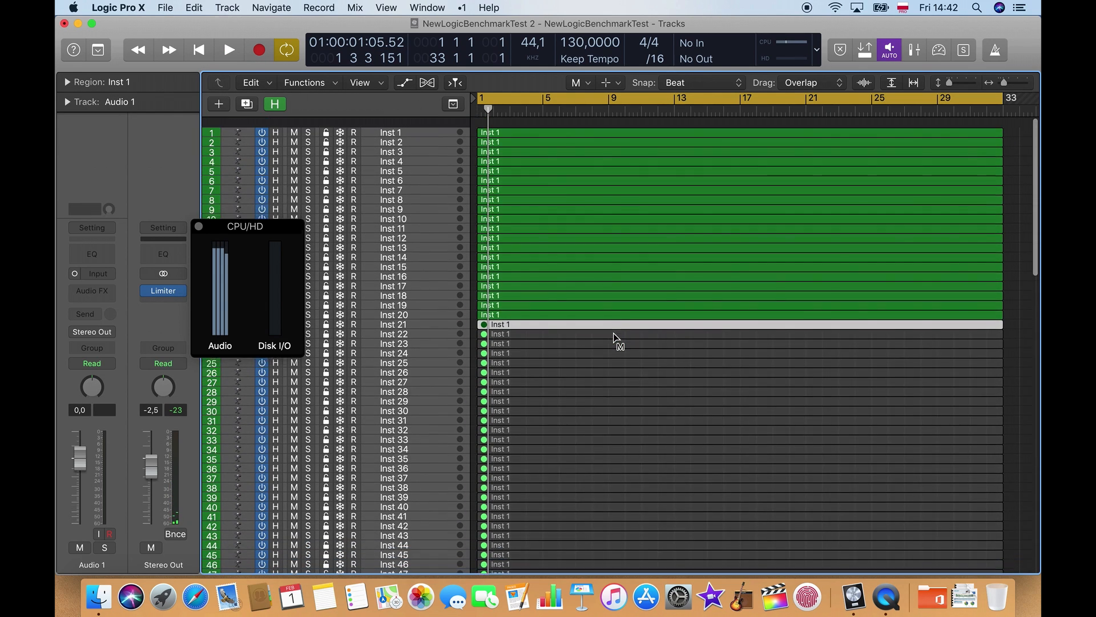
pyautogui.click(230, 49)
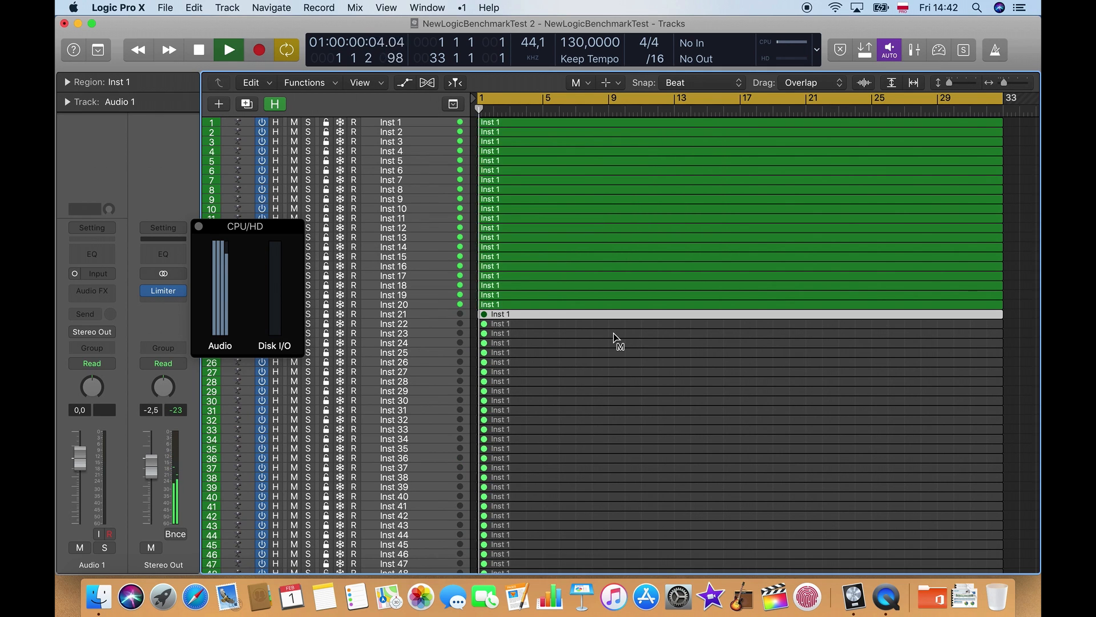
pyautogui.click(228, 50)
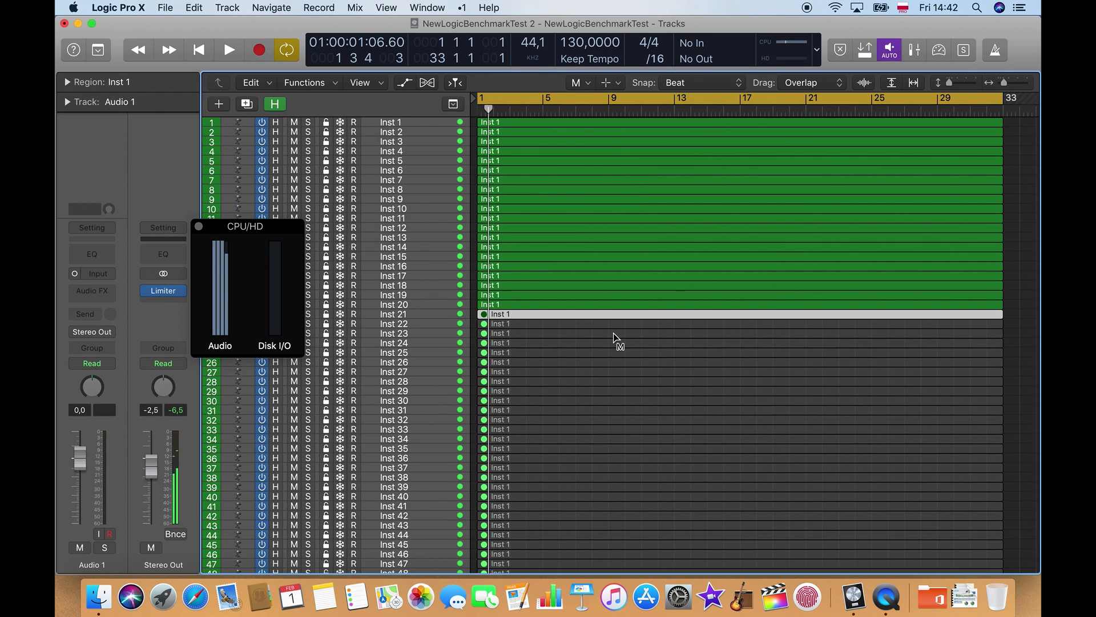
pyautogui.click(229, 49)
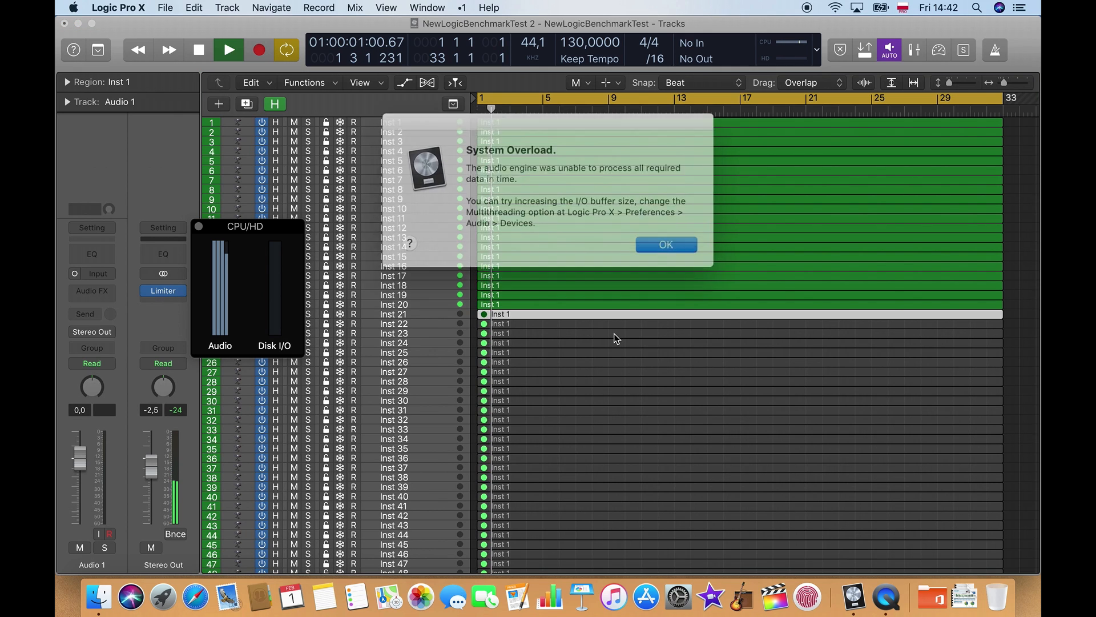
pyautogui.click(665, 244)
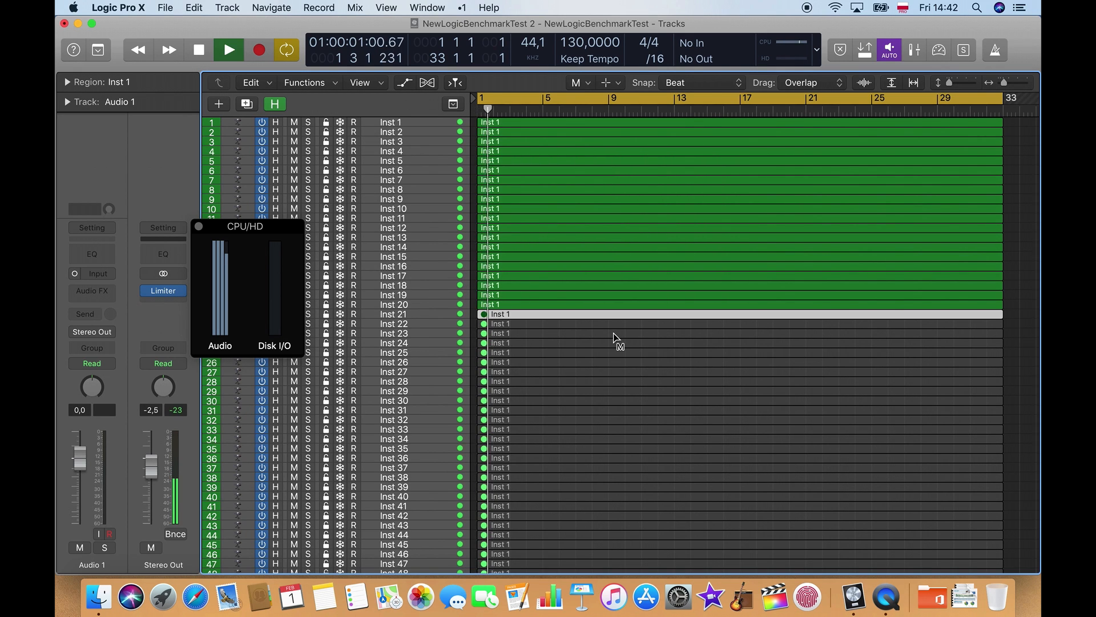
# - Mute the regions on tracks 14 to 20 and play again with 13 tracks active
pyautogui.click(229, 49)
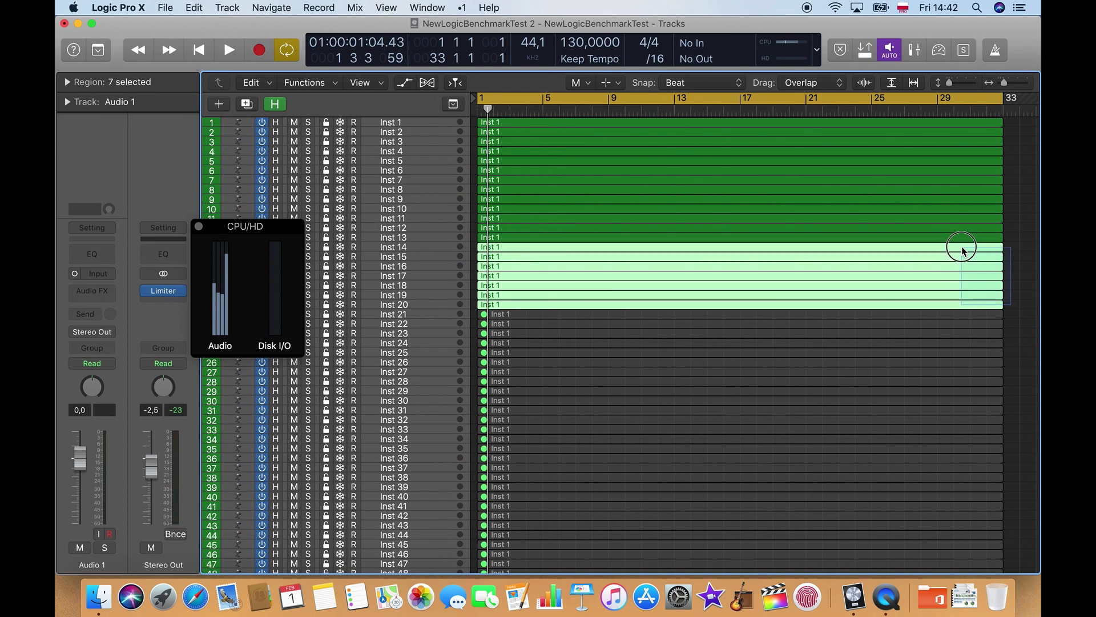
pyautogui.click(228, 49)
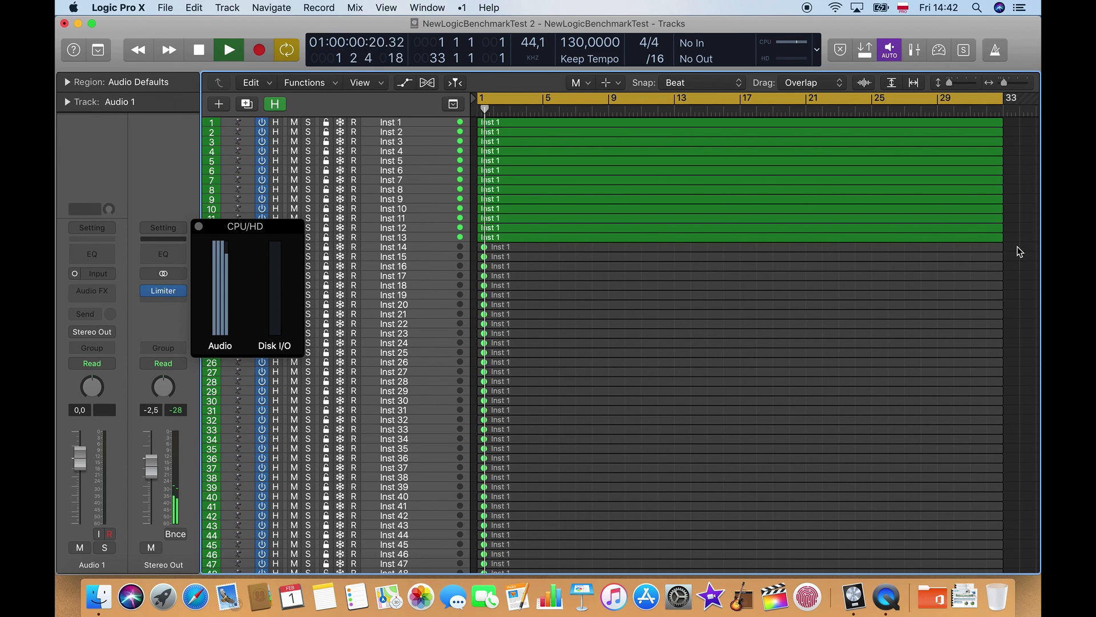
pyautogui.click(228, 50)
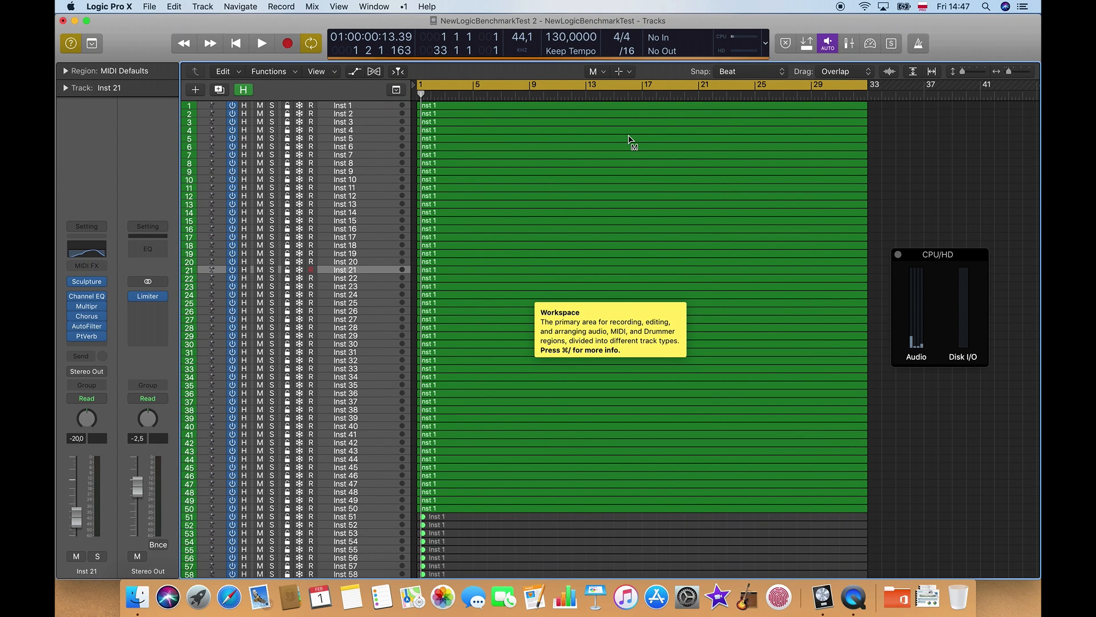
# - Show About This Mac for the 2018 MacBook Air, then close the overview window
pyautogui.click(73, 7)
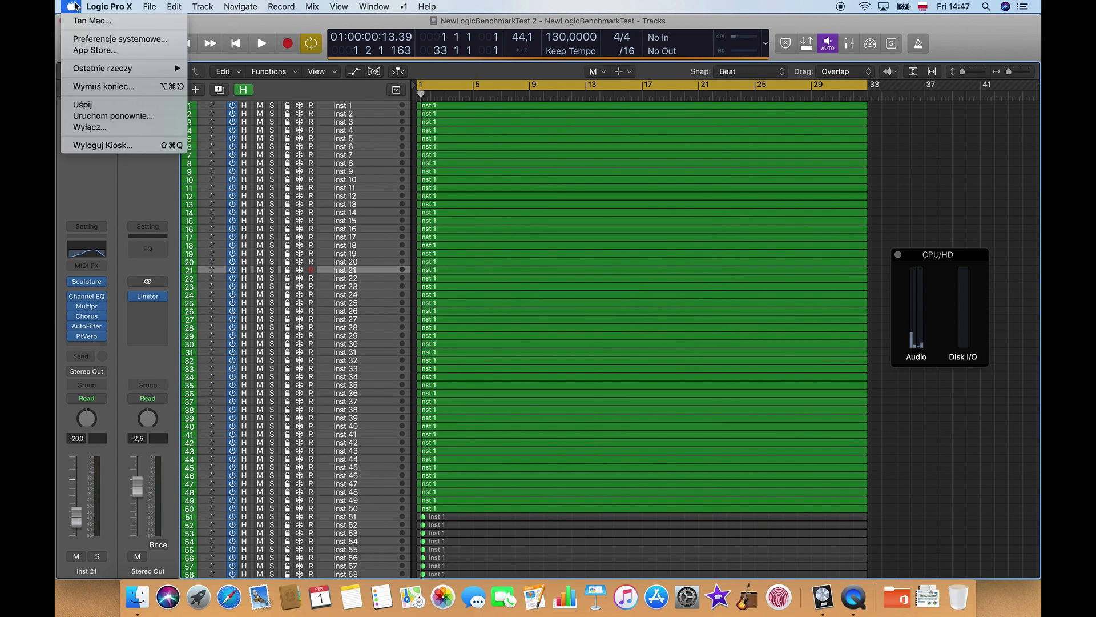
pyautogui.click(92, 21)
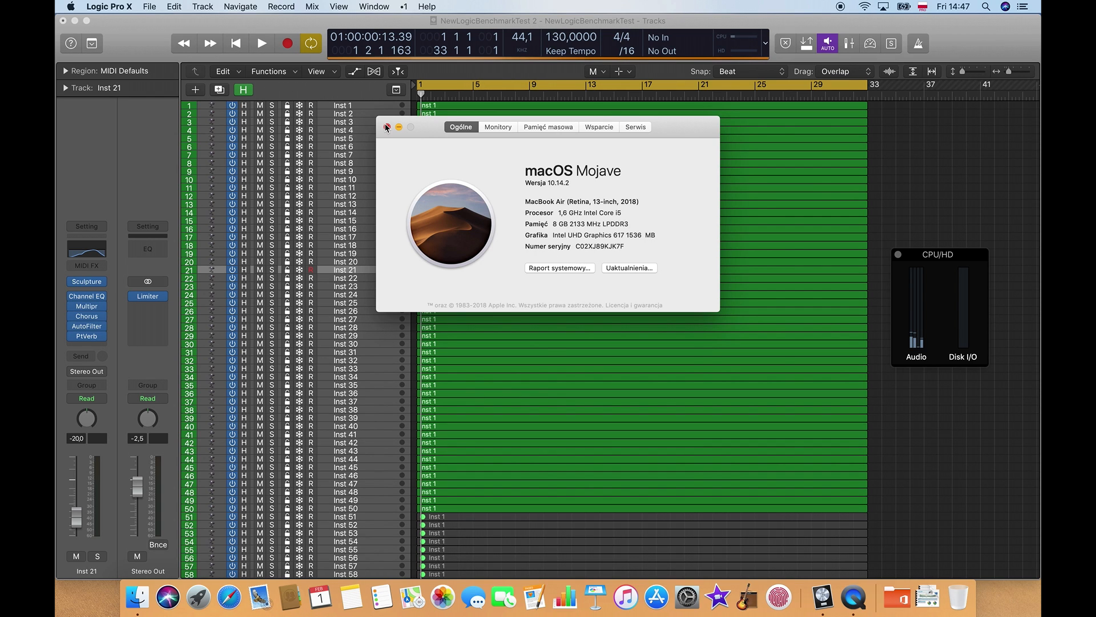
pyautogui.click(386, 127)
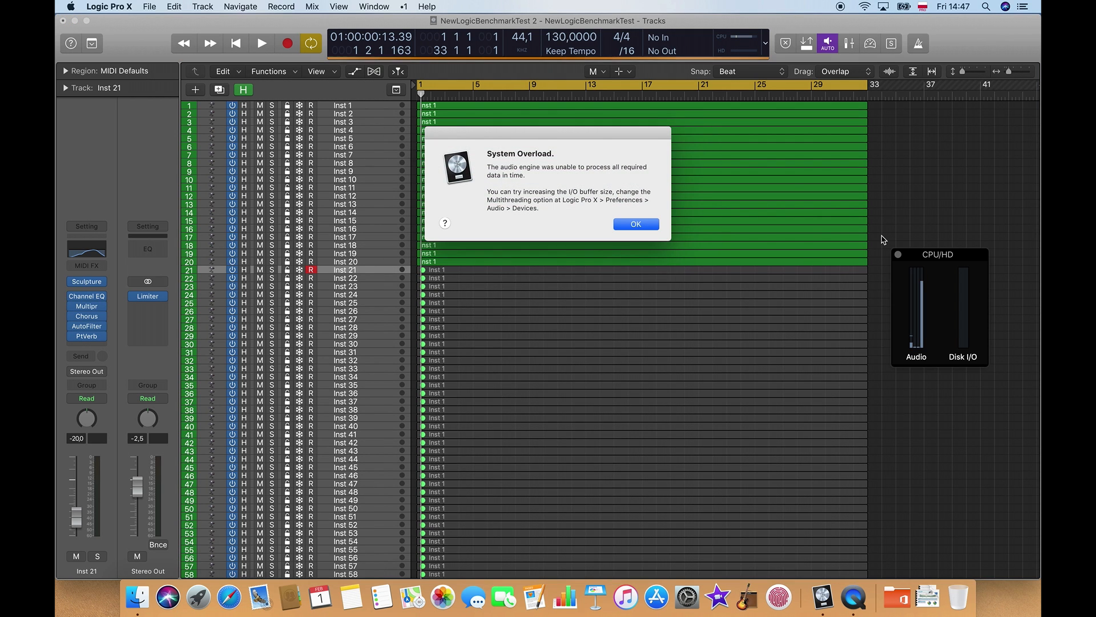
# - Dismiss the overload, mute regions from track 10 down, and play with nine tracks
pyautogui.click(634, 224)
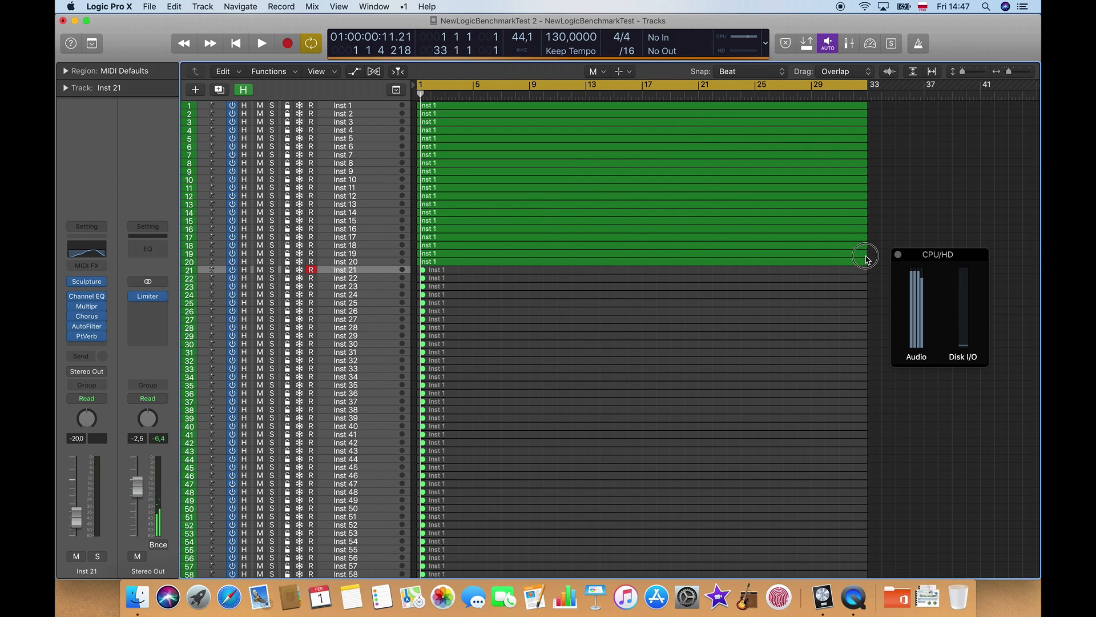
pyautogui.click(344, 179)
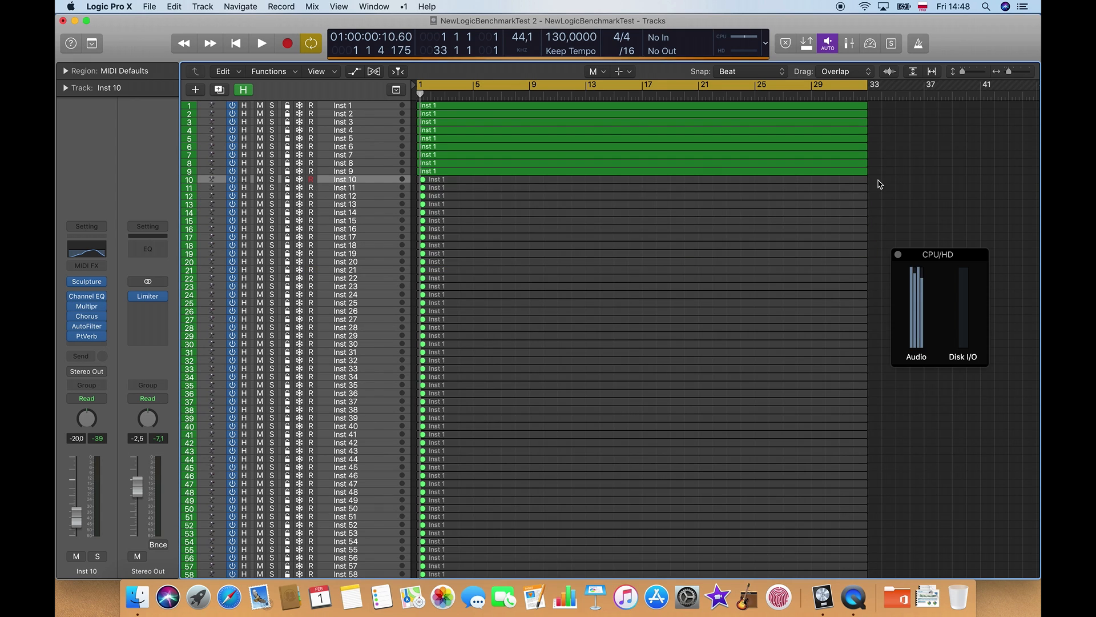
pyautogui.click(310, 180)
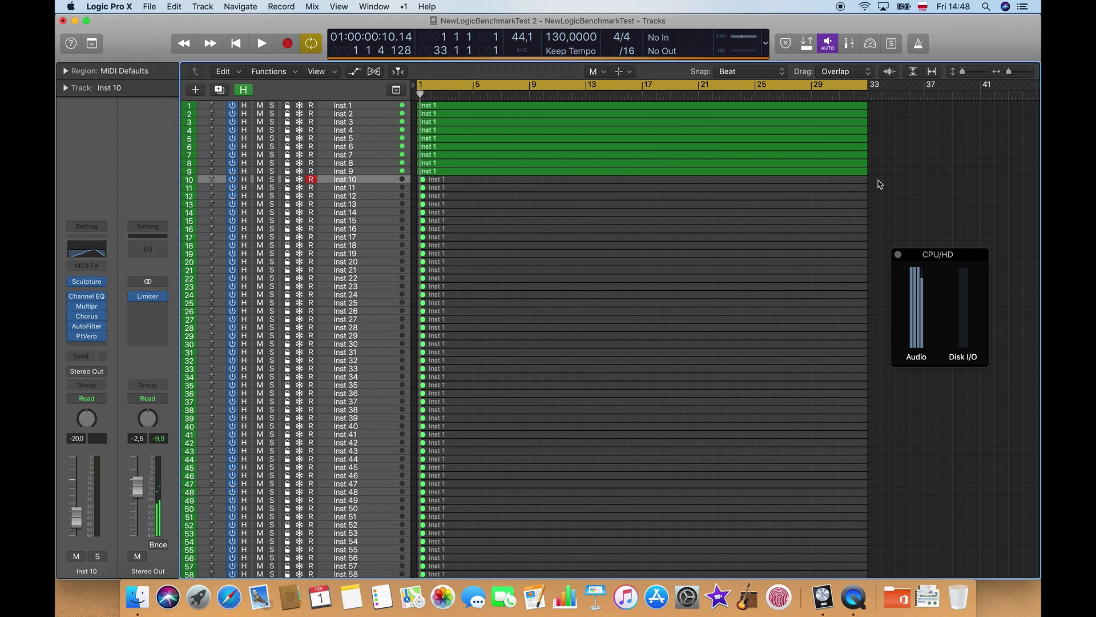
pyautogui.click(260, 43)
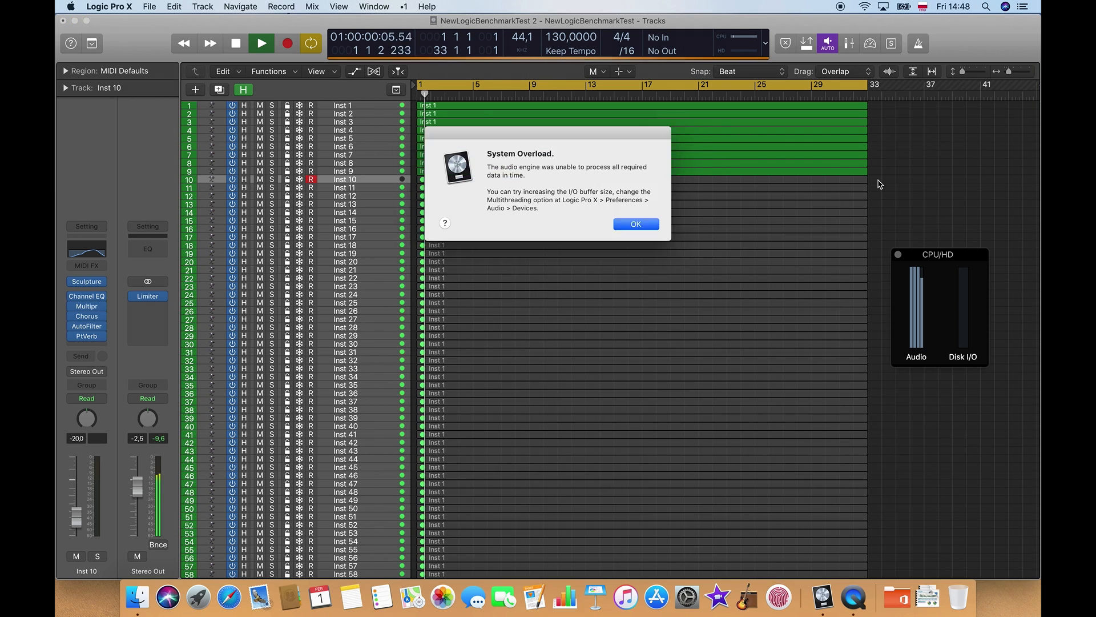
# - Dismiss the overload, mute regions on tracks 6 to 9, and play again until overload
pyautogui.click(635, 223)
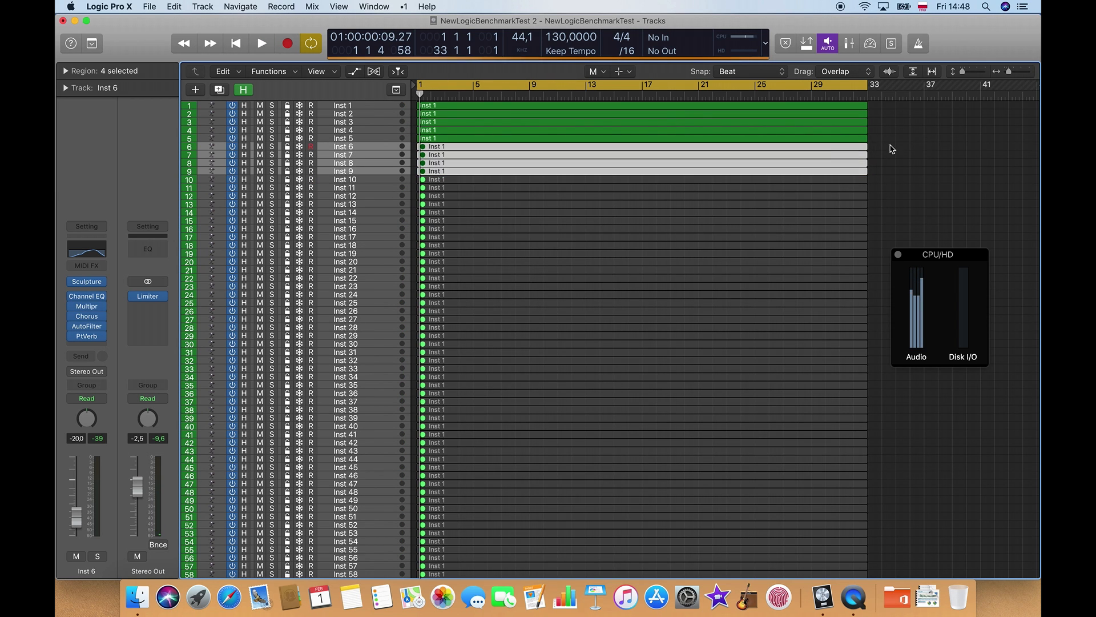
pyautogui.click(260, 42)
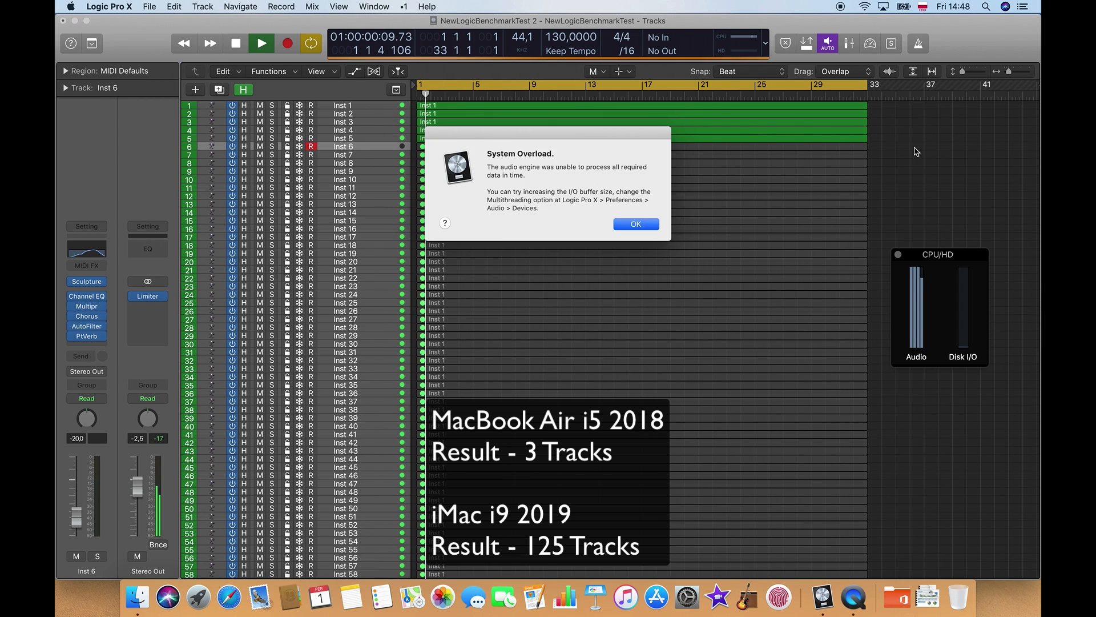
pyautogui.click(635, 224)
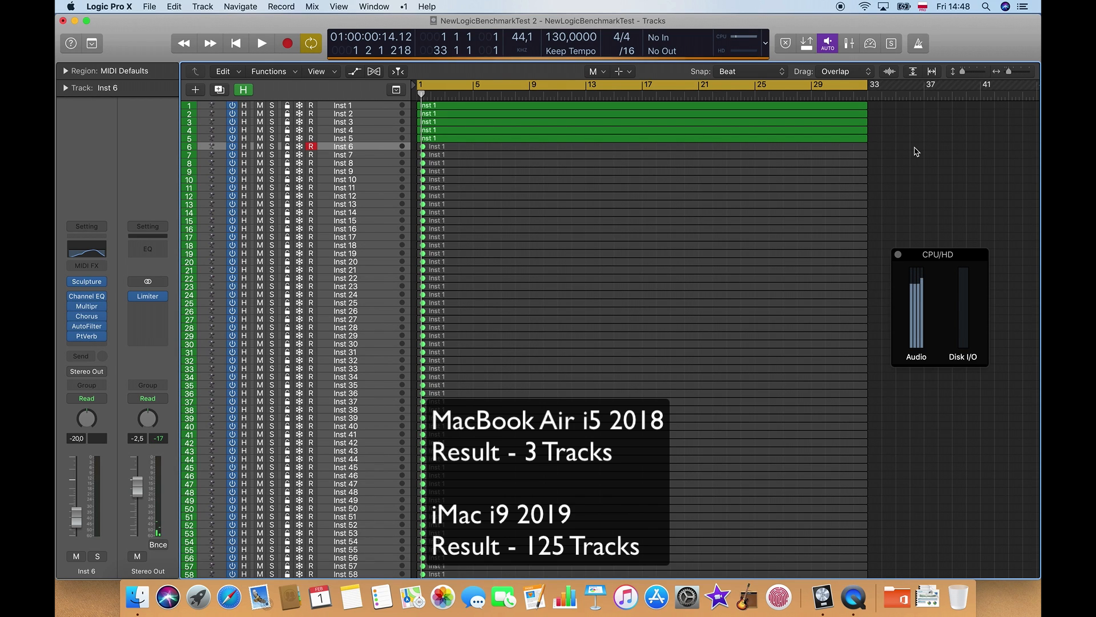